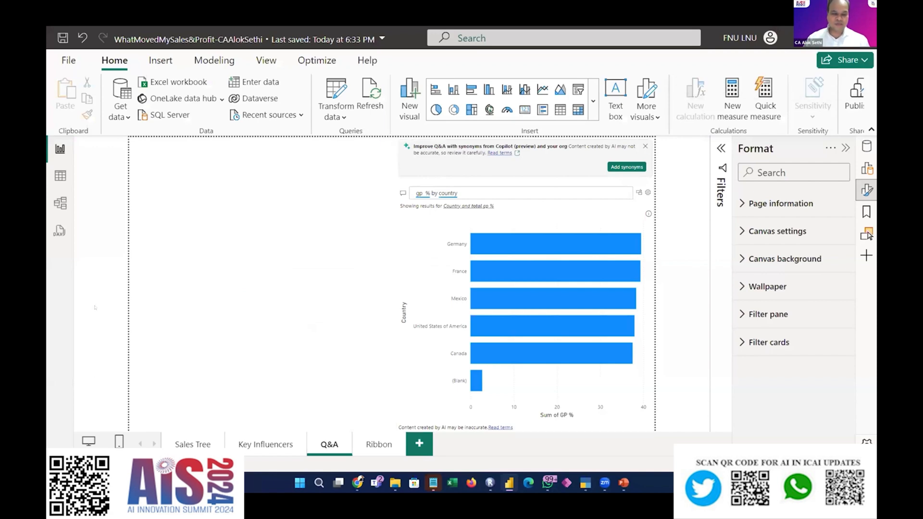
Switch from the Sales Tree report to the WhoMovedMySales report showing its blank Page 1
{"action": "left_click", "coordinate": [194, 444]}
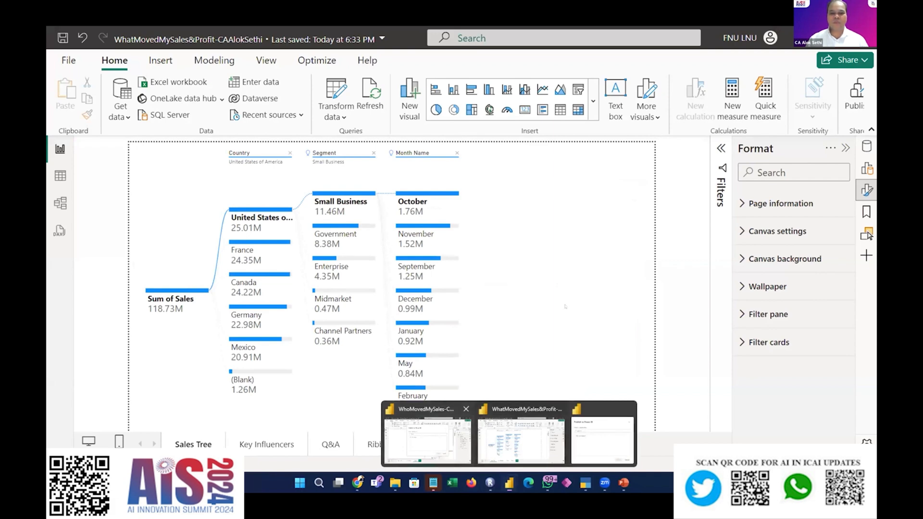
{"action": "left_click", "coordinate": [425, 435]}
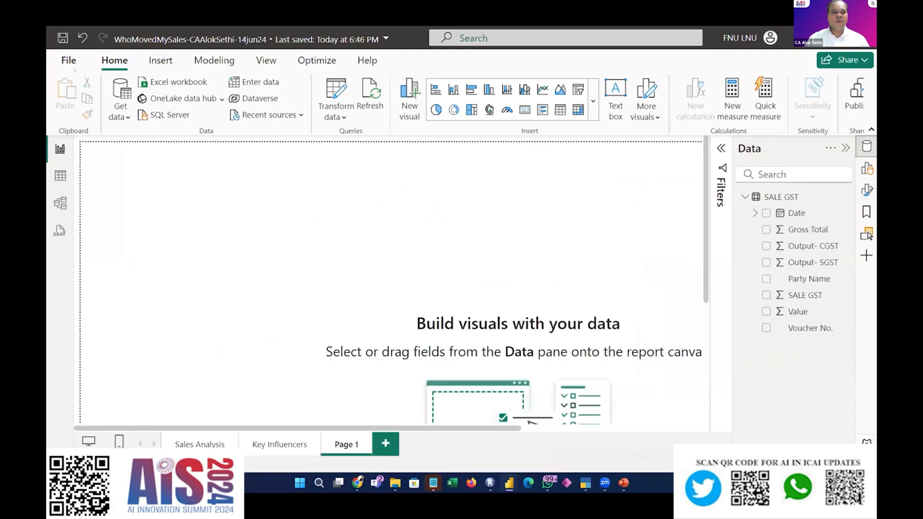
{"action": "left_click", "coordinate": [68, 60]}
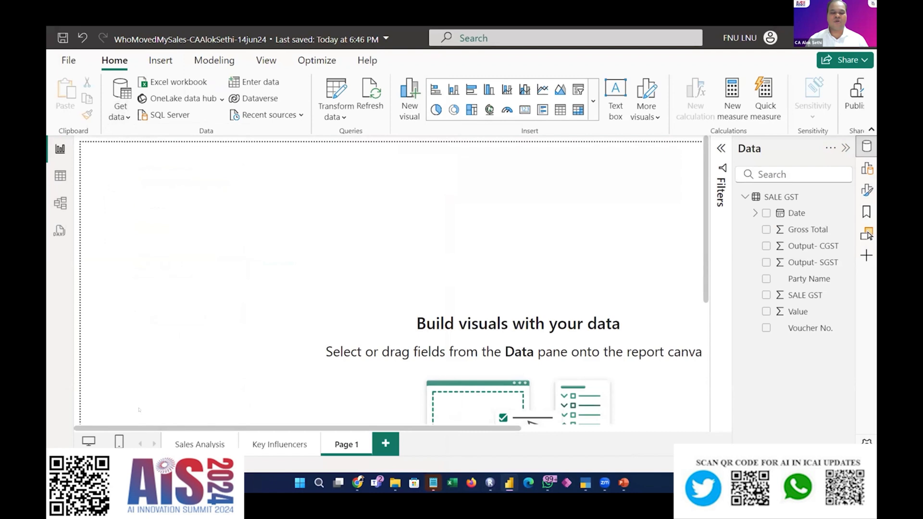
Start a Get data import using the ODBC connector found by searching 'odbc'
{"action": "left_click", "coordinate": [120, 98]}
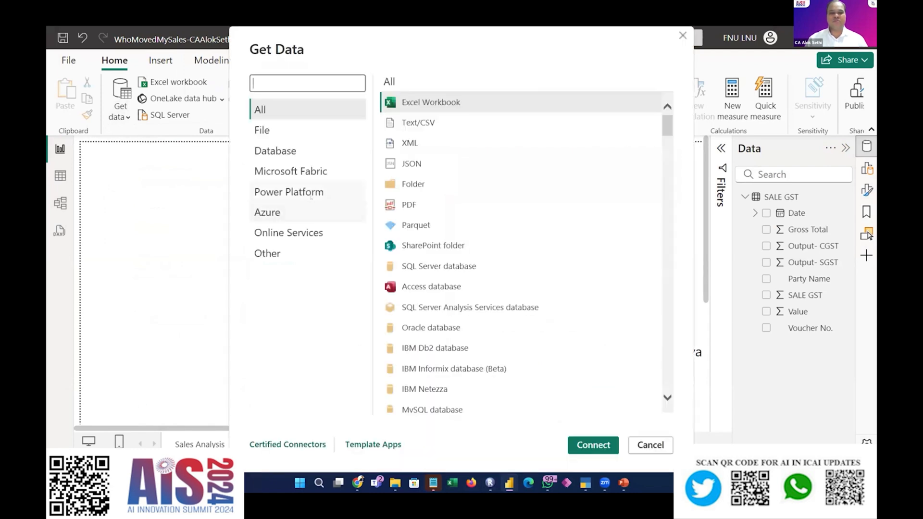
{"action": "type", "text": "odbc"}
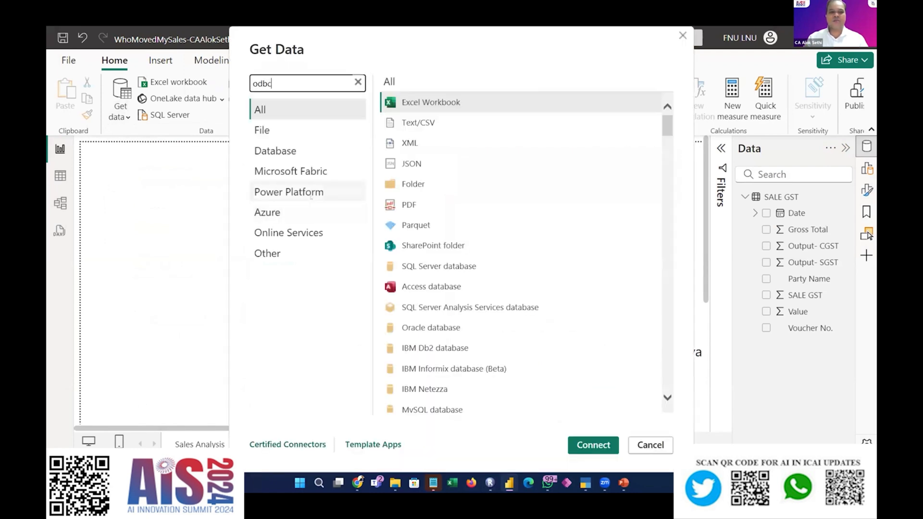
{"action": "type", "text": "odbc"}
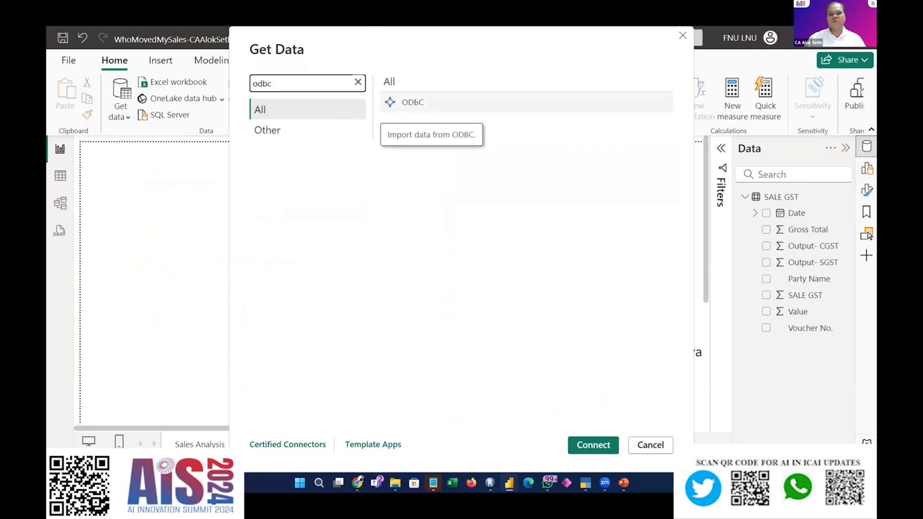
{"action": "left_click", "coordinate": [650, 445]}
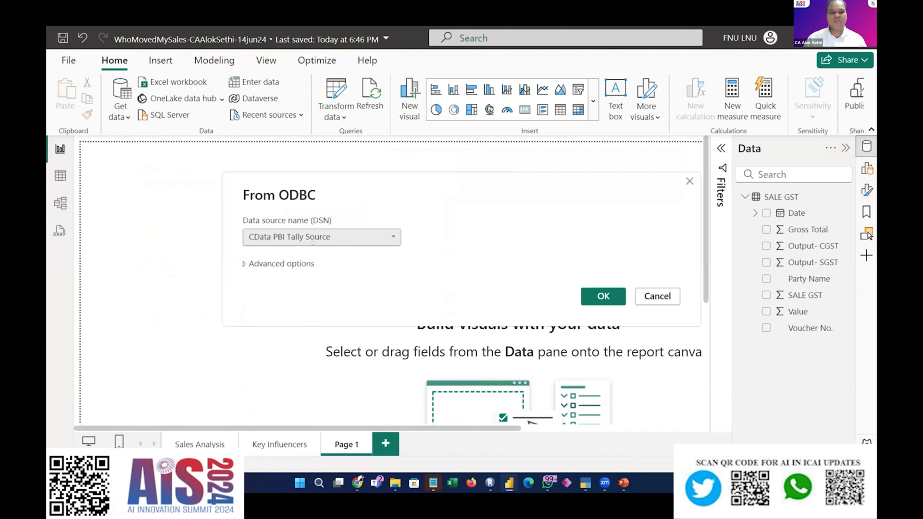
Choose the TallyODBC64_9000 DSN as the ODBC data source and confirm it
{"action": "left_click", "coordinate": [392, 237]}
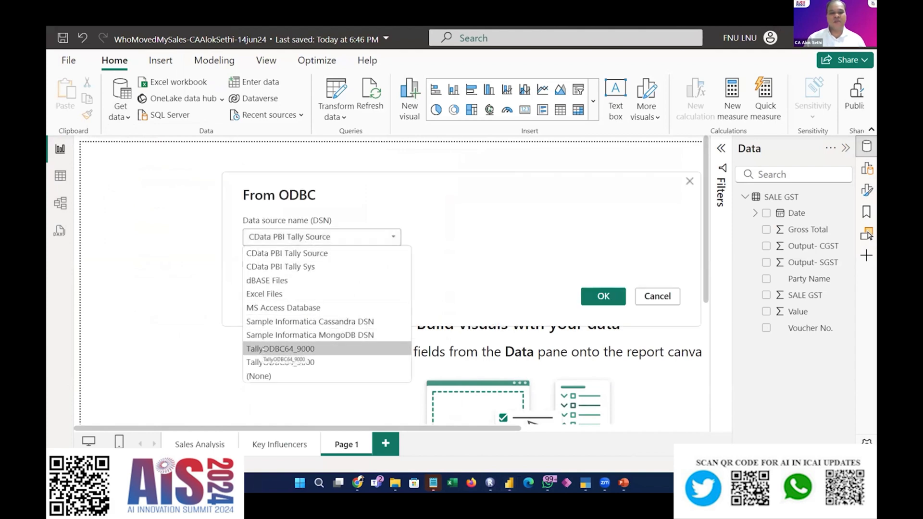
{"action": "left_click", "coordinate": [286, 253]}
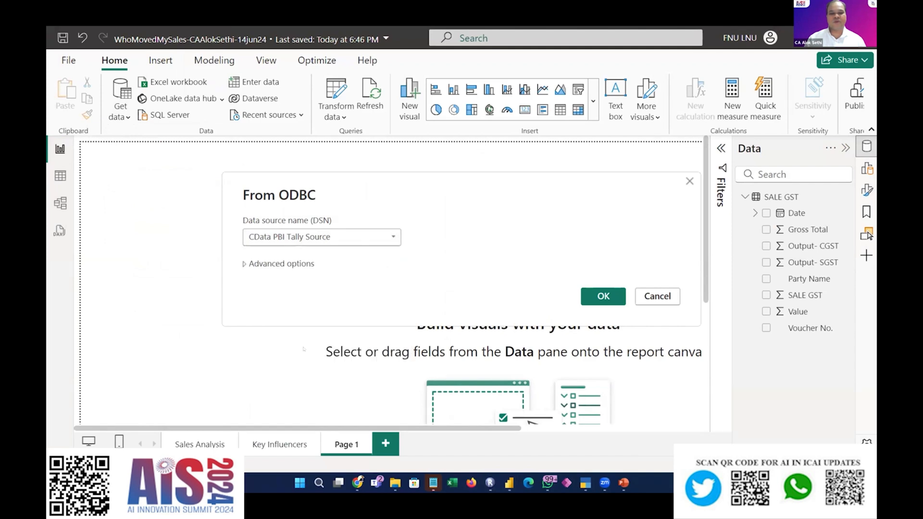
{"action": "left_click", "coordinate": [321, 237]}
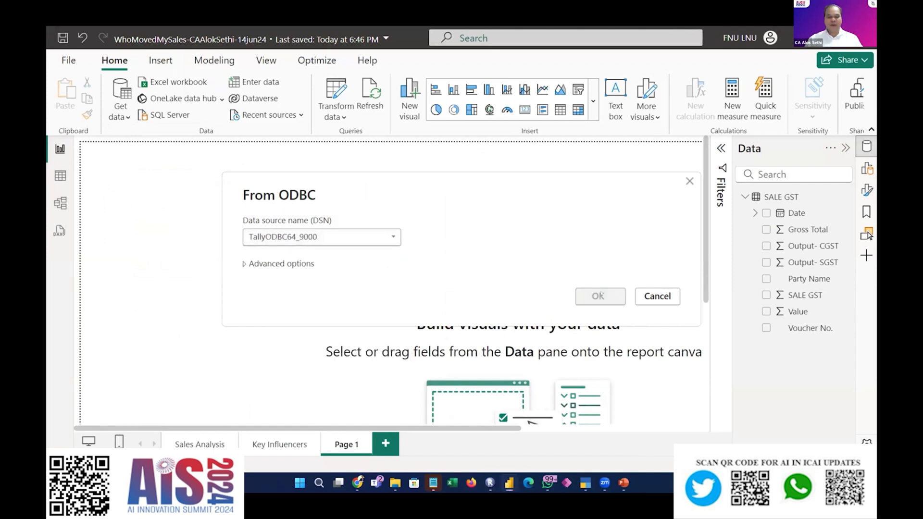
{"action": "left_click", "coordinate": [657, 296]}
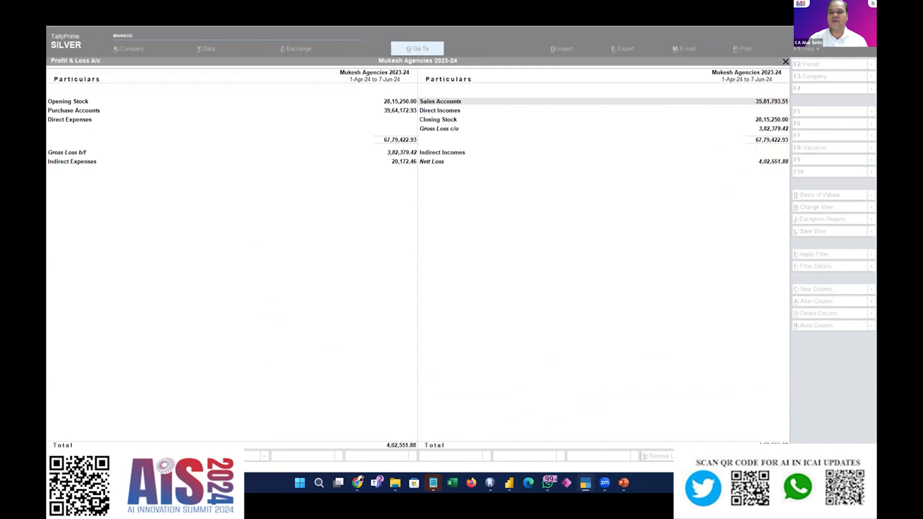
In TallyPrime, reach the Connectivity settings via F1 Help > Settings
{"action": "left_click", "coordinate": [440, 101]}
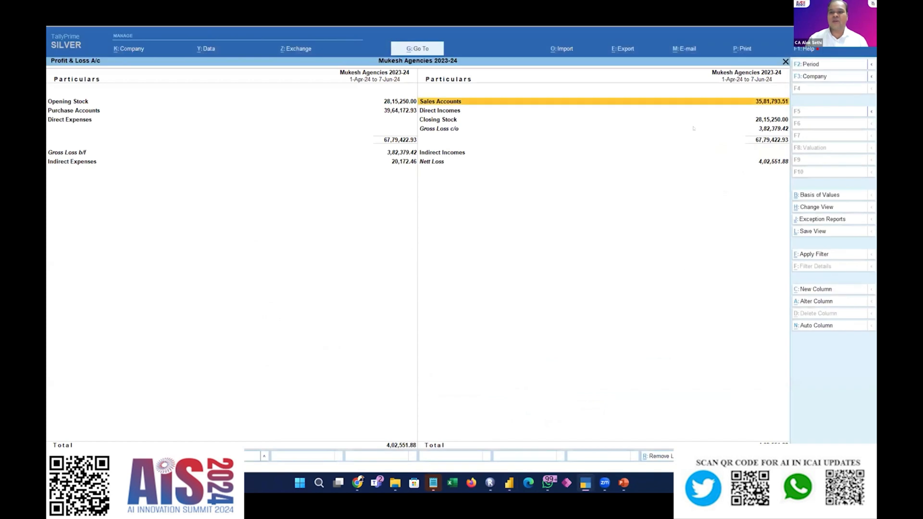
{"action": "left_click", "coordinate": [804, 48]}
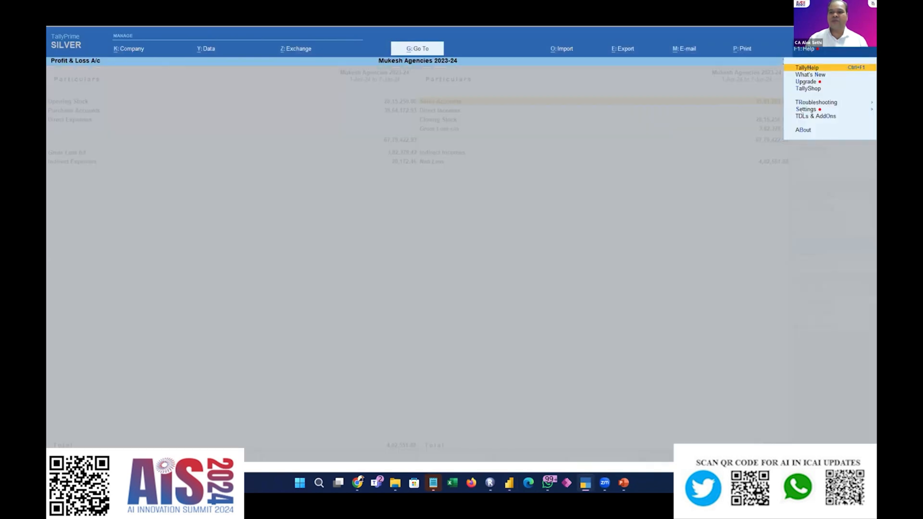
{"action": "left_click", "coordinate": [806, 108]}
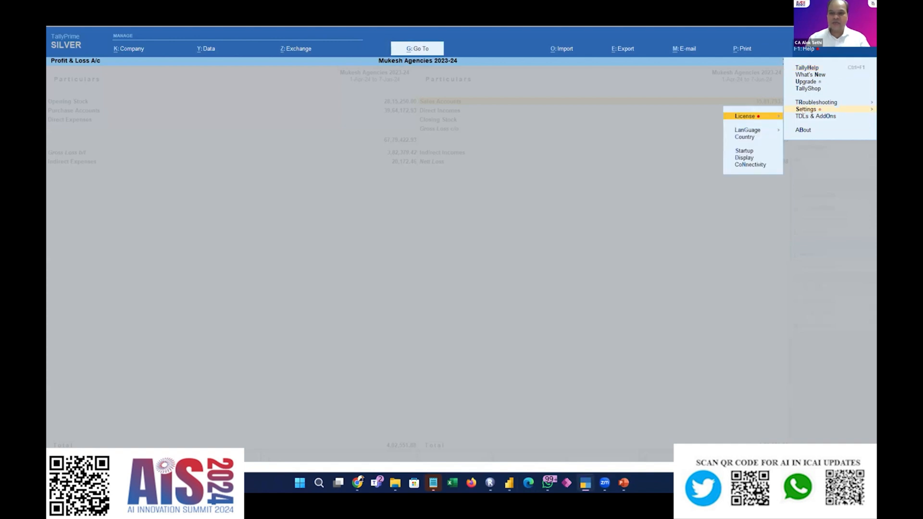
{"action": "left_click", "coordinate": [816, 115]}
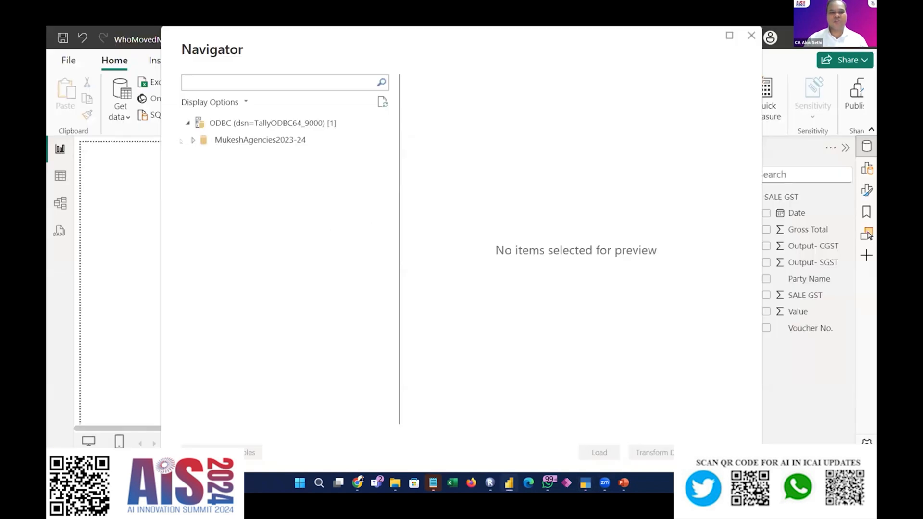
Expand MukeshAgencies2023-24 and its TallyUser folder and browse the listed tables
{"action": "left_click", "coordinate": [193, 139]}
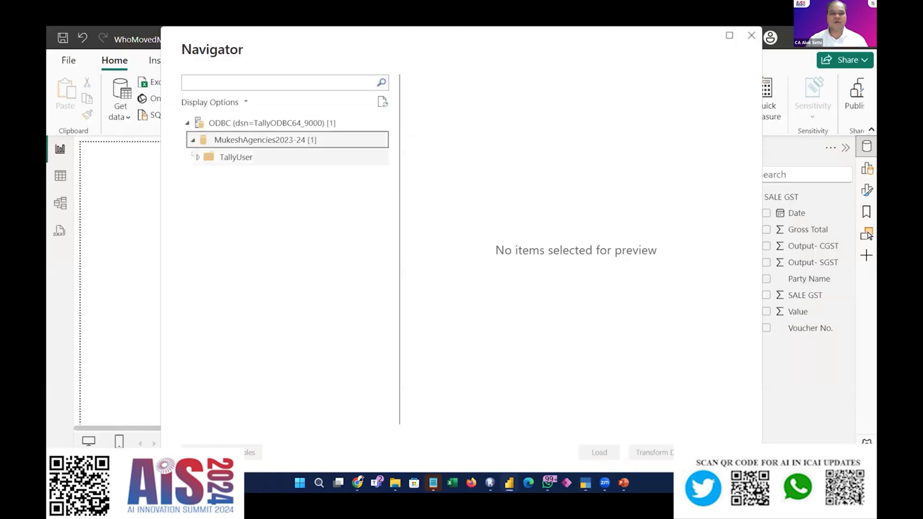
{"action": "left_click", "coordinate": [198, 156]}
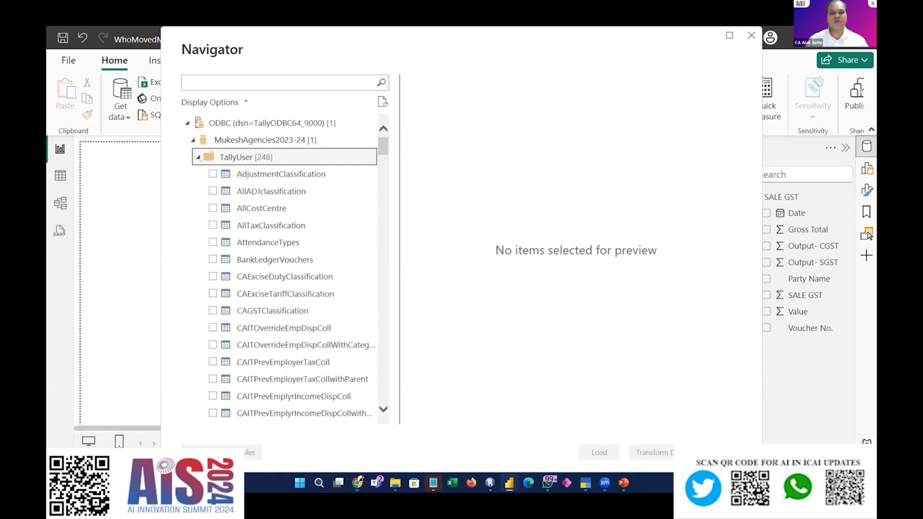
{"action": "scroll", "scroll_direction": "down", "scroll_amount": 3}
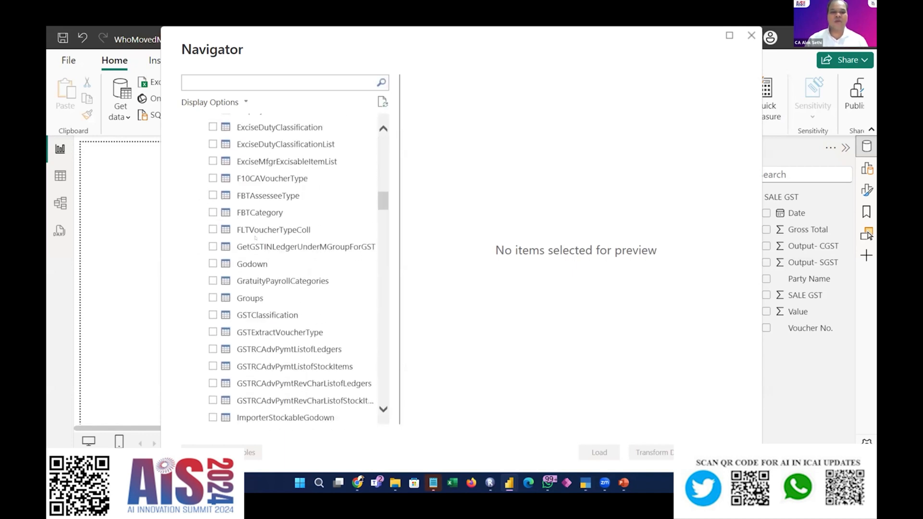
{"action": "scroll", "scroll_direction": "down", "scroll_amount": 3}
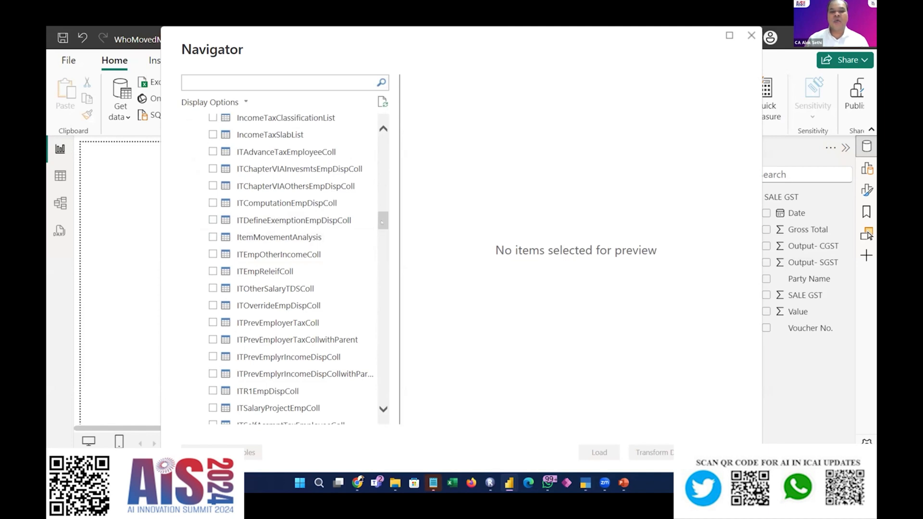
{"action": "scroll", "scroll_direction": "down", "scroll_amount": 3}
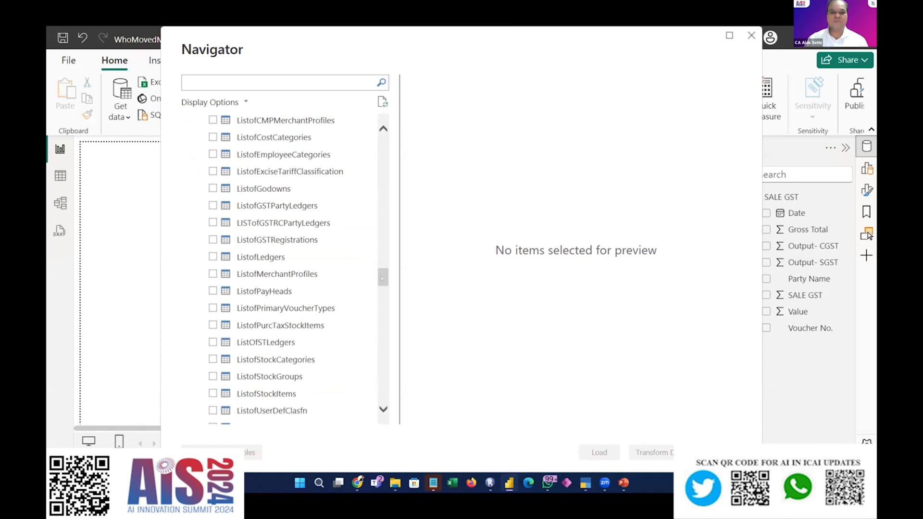
{"action": "scroll", "scroll_direction": "down", "scroll_amount": 3}
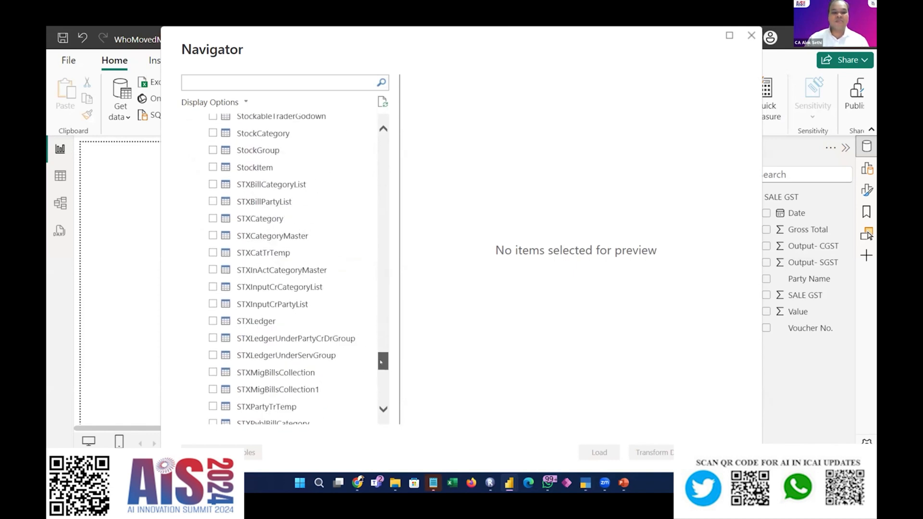
{"action": "scroll", "scroll_direction": "down", "scroll_amount": 3}
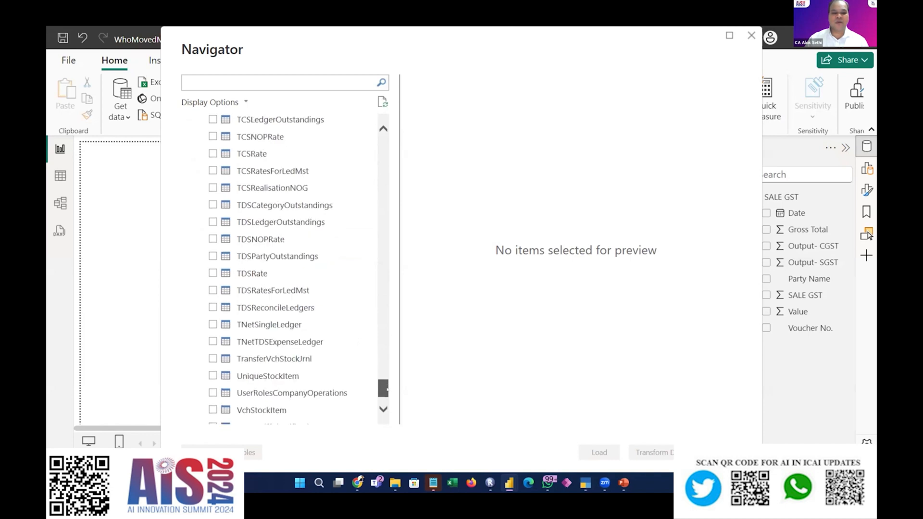
{"action": "scroll", "scroll_direction": "up", "scroll_amount": 3}
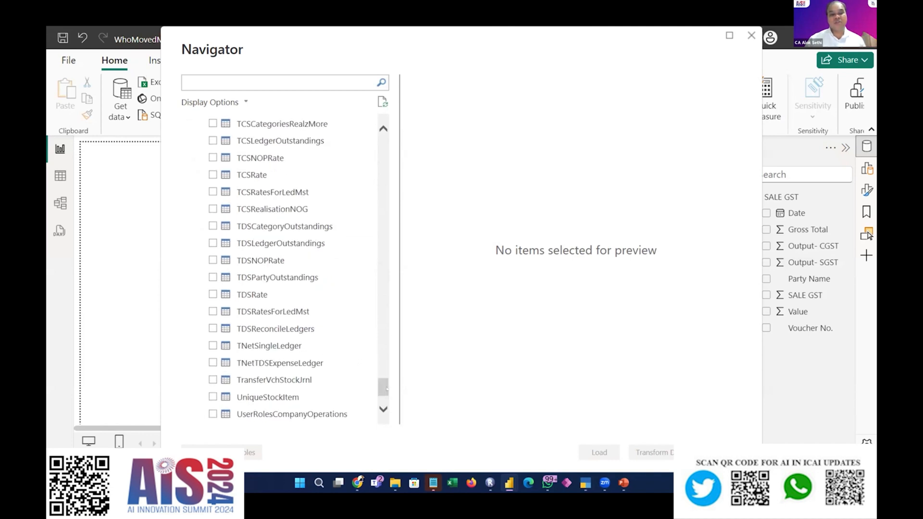
{"action": "scroll", "scroll_direction": "up", "scroll_amount": 3}
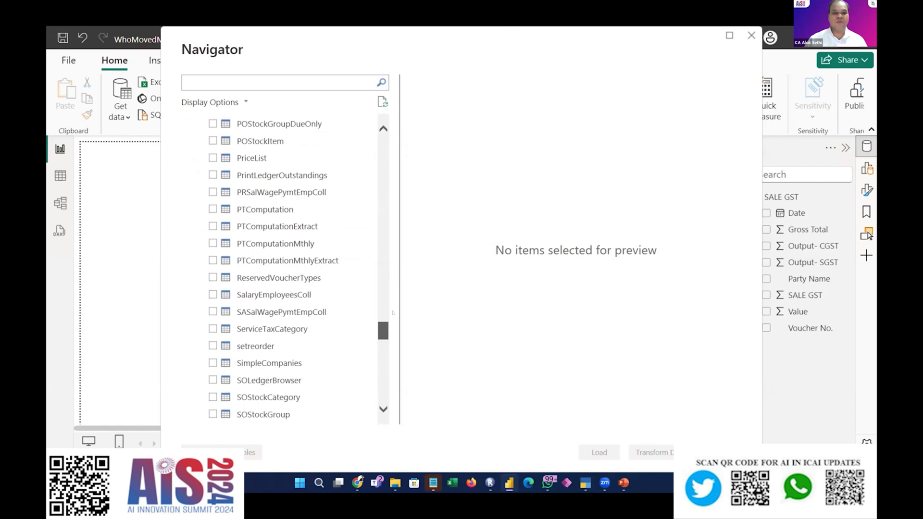
{"action": "scroll", "scroll_direction": "up", "scroll_amount": 3}
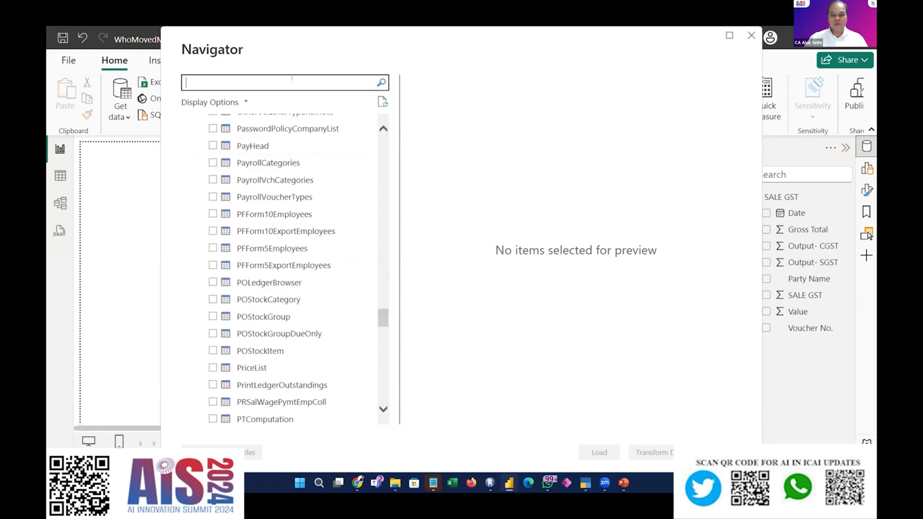
Search 'ledger' and tick the LedgerVouchers table for import and preview
{"action": "type", "text": "ledger"}
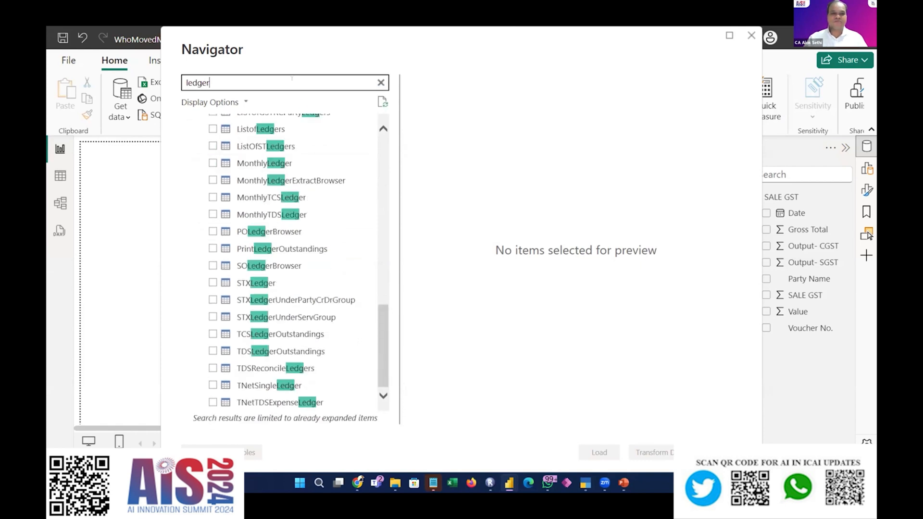
{"action": "scroll", "scroll_direction": "up", "scroll_amount": 3}
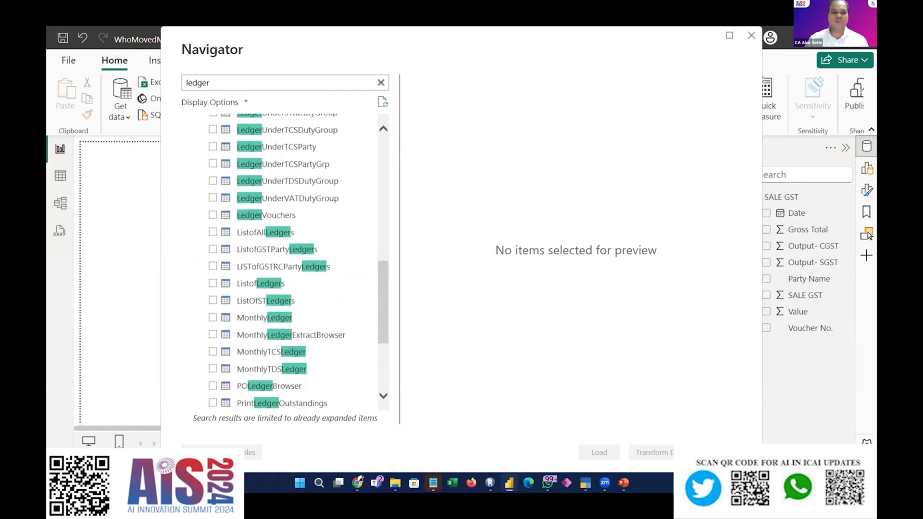
{"action": "scroll", "scroll_direction": "up", "scroll_amount": 3}
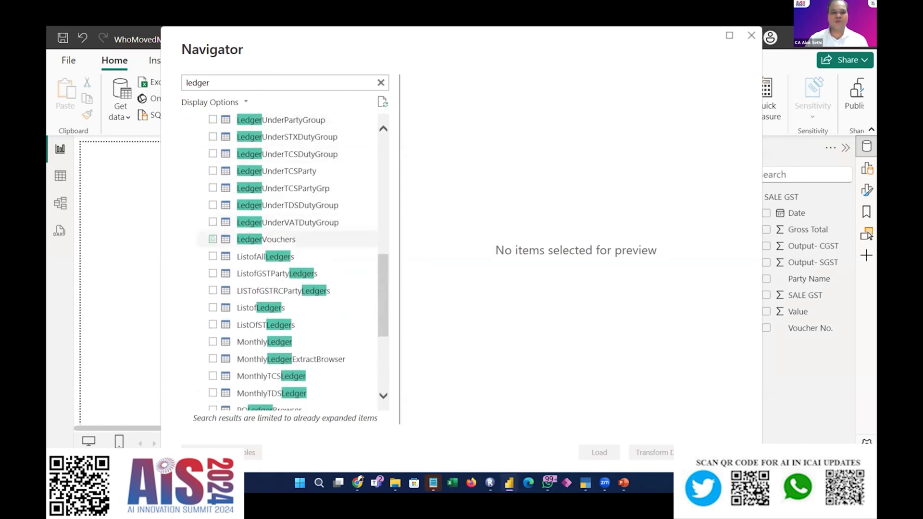
{"action": "left_click", "coordinate": [213, 239]}
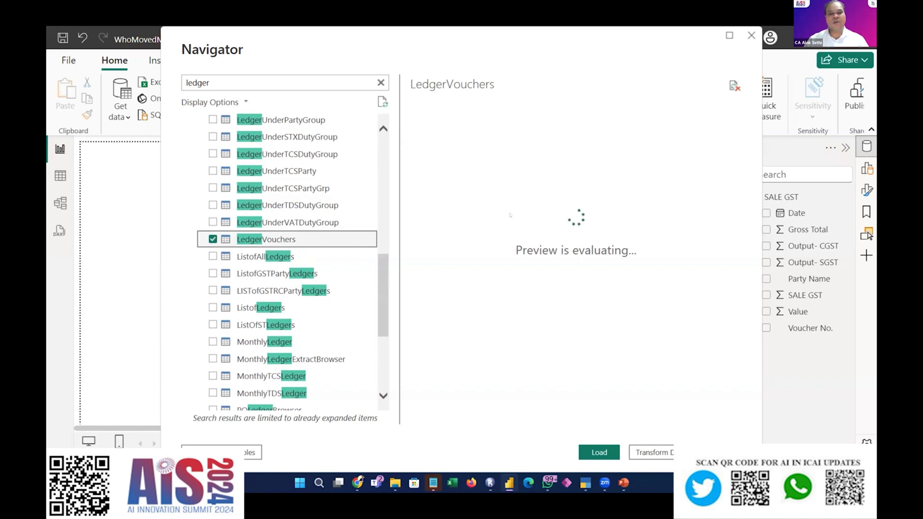
{"action": "left_click", "coordinate": [599, 451]}
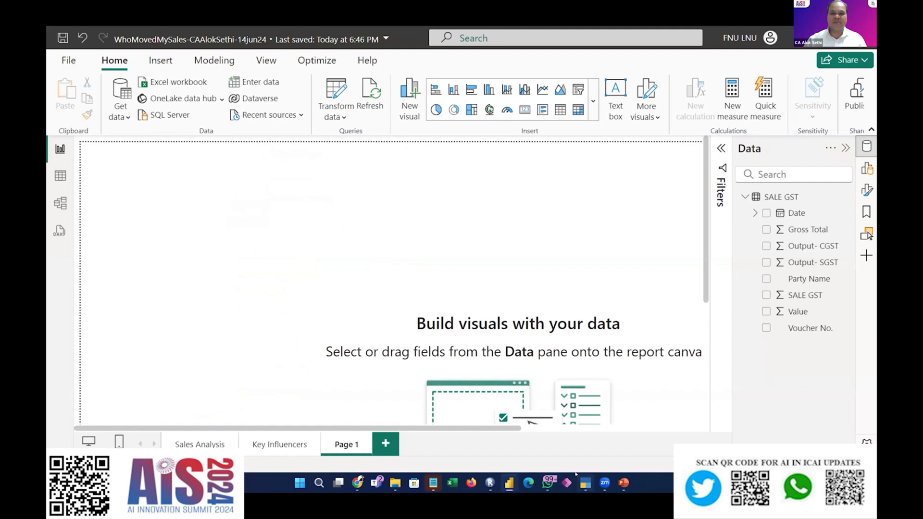
{"action": "key", "text": "Alt+Tab"}
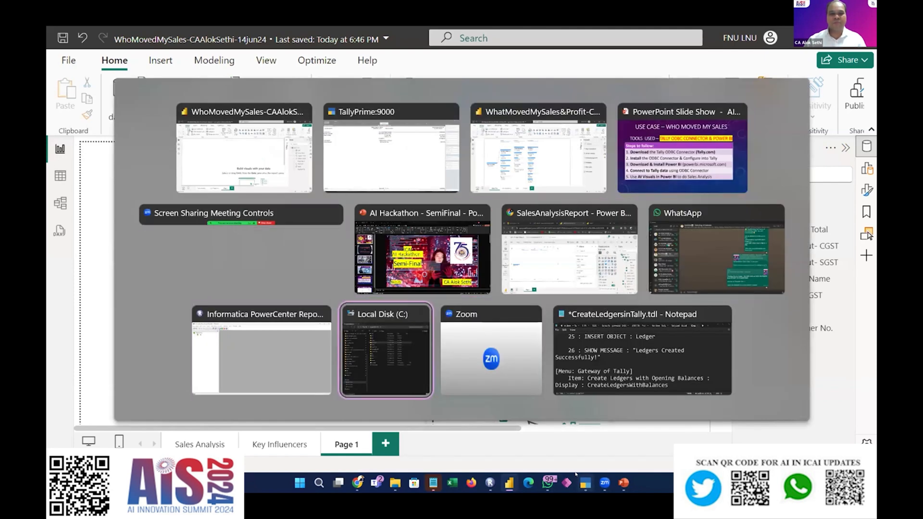
{"action": "left_click", "coordinate": [390, 148]}
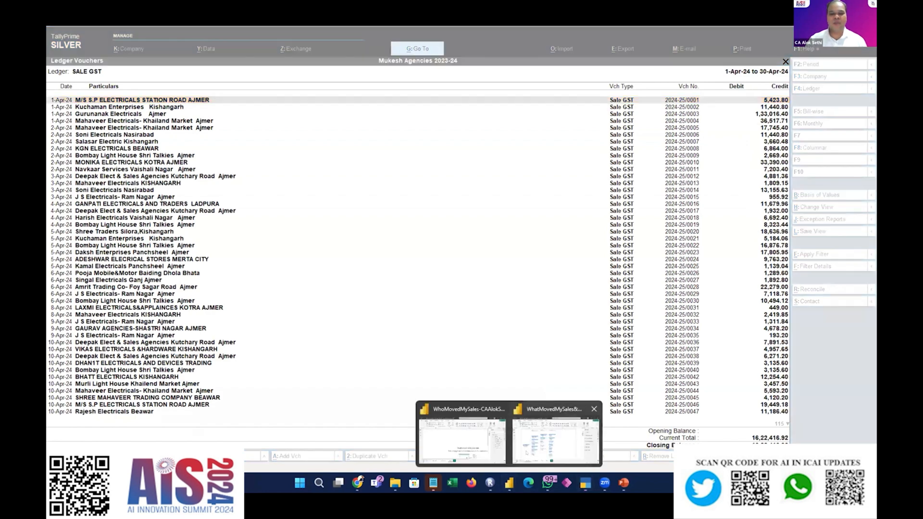
{"action": "mouse_move", "coordinate": [460, 435]}
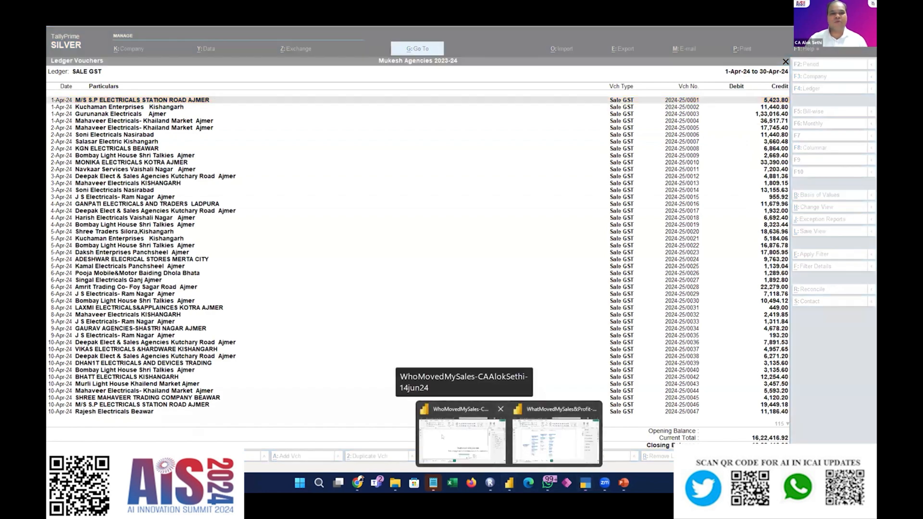
{"action": "left_click", "coordinate": [462, 435]}
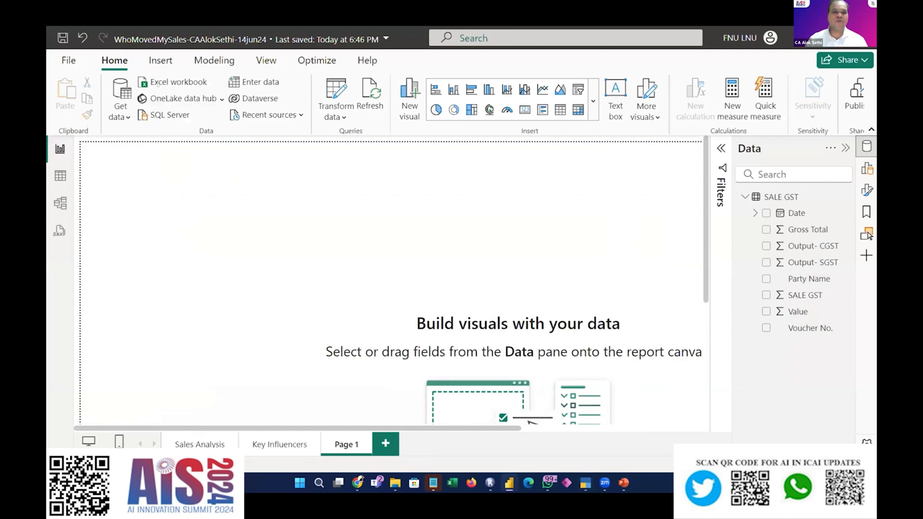
Start an Excel workbook import of SalesData-FY23-24.xlsx from the desktop
{"action": "left_click", "coordinate": [178, 82]}
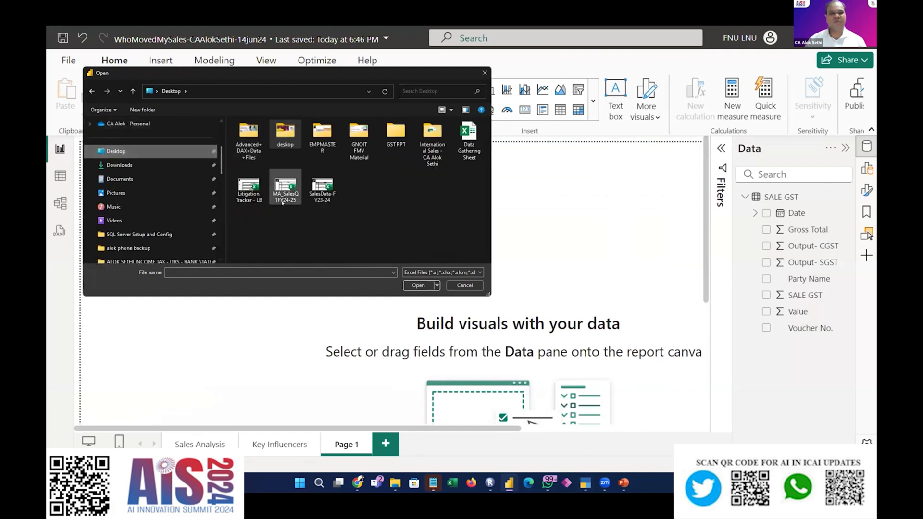
{"action": "left_click", "coordinate": [285, 188]}
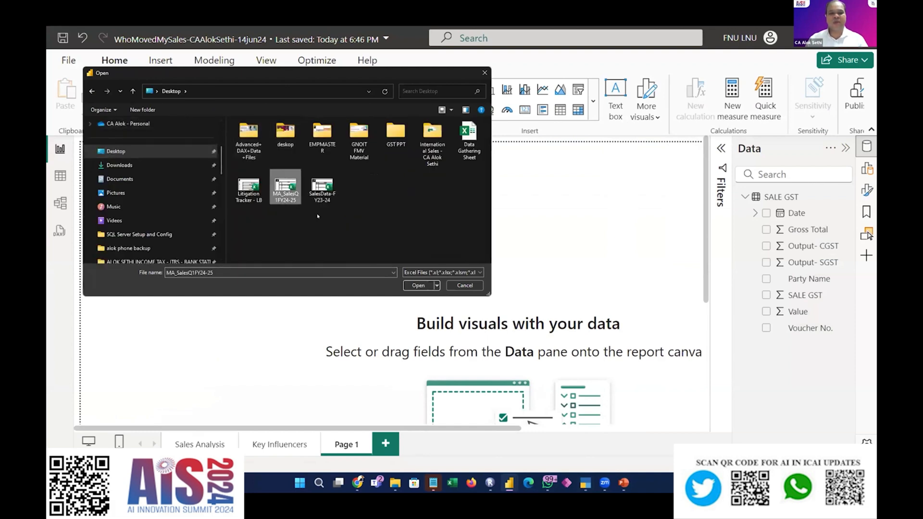
{"action": "left_click", "coordinate": [464, 284]}
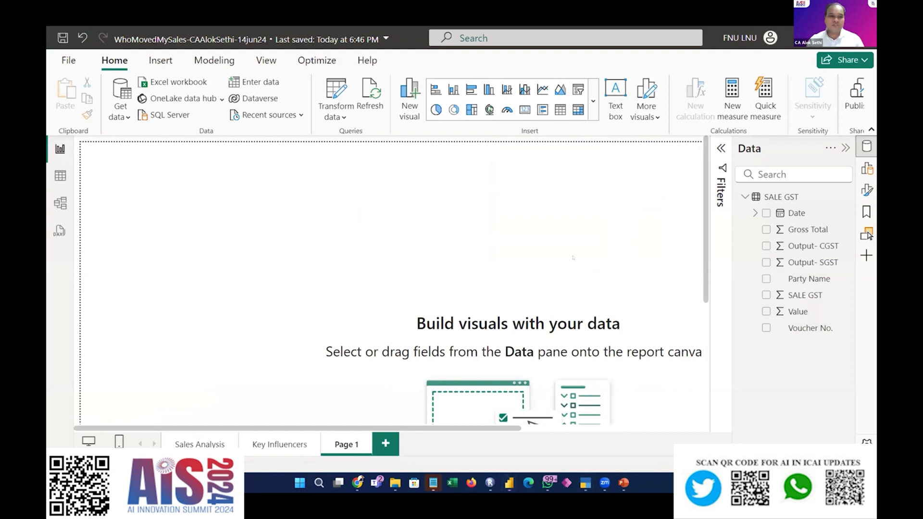
{"action": "left_click", "coordinate": [178, 82]}
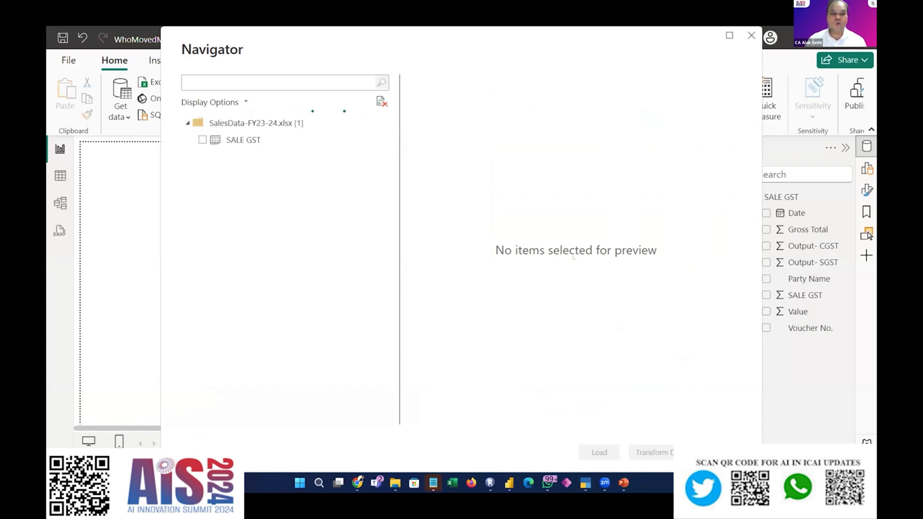
Tick the SALE GST sheet in the Navigator and send it to Transform Data
{"action": "left_click", "coordinate": [242, 139]}
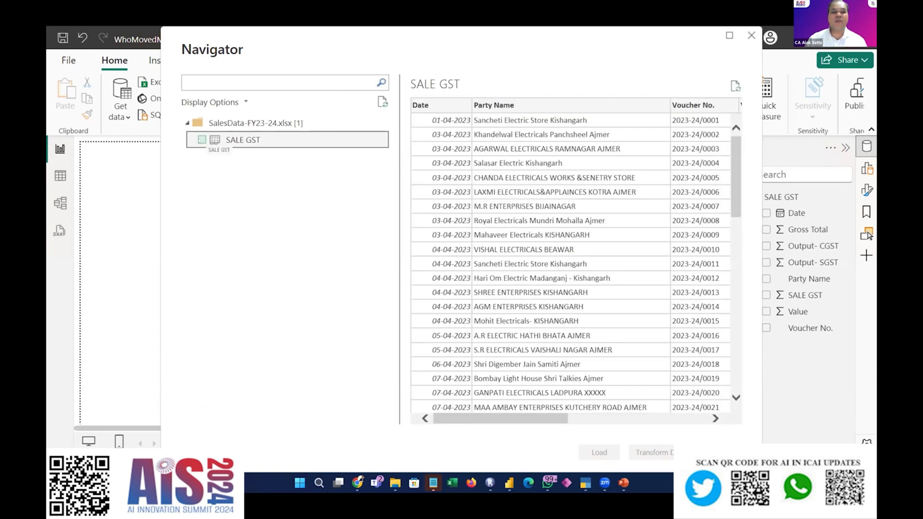
{"action": "left_click", "coordinate": [201, 141]}
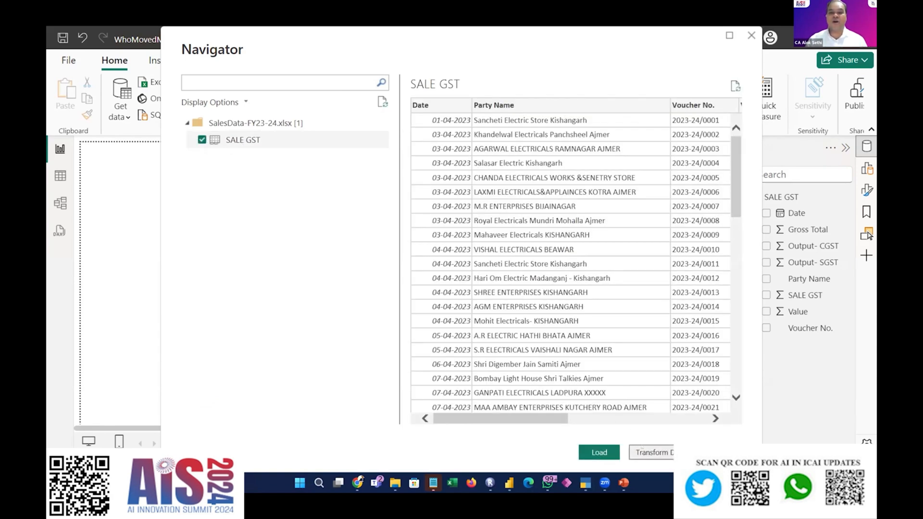
{"action": "left_click", "coordinate": [599, 451]}
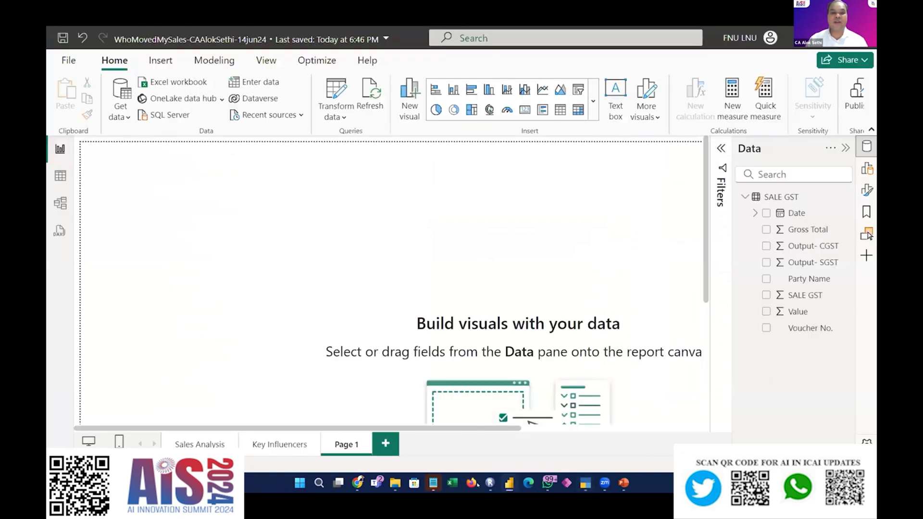
{"action": "left_click", "coordinate": [335, 94]}
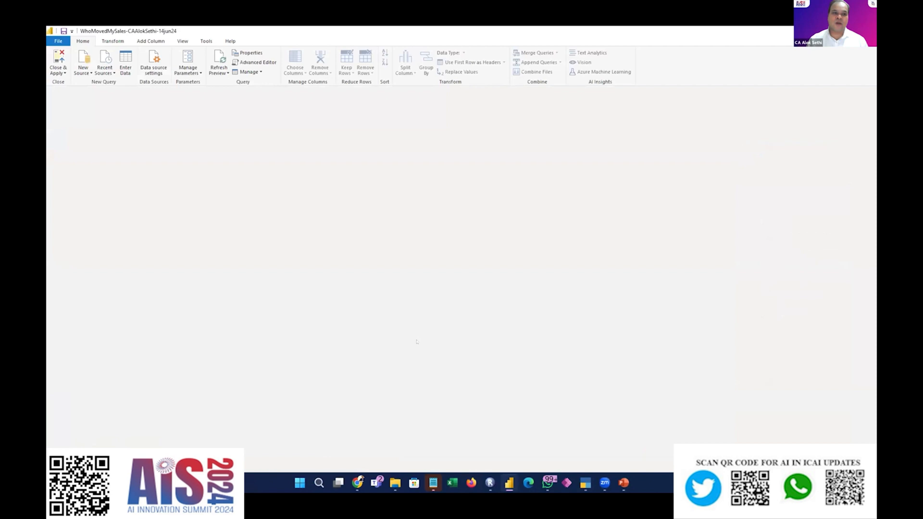
Rename Gross Total to 'Sales incl Gst' and Value to 'Sales excl GST' in Power Query
{"action": "left_click", "coordinate": [92, 138]}
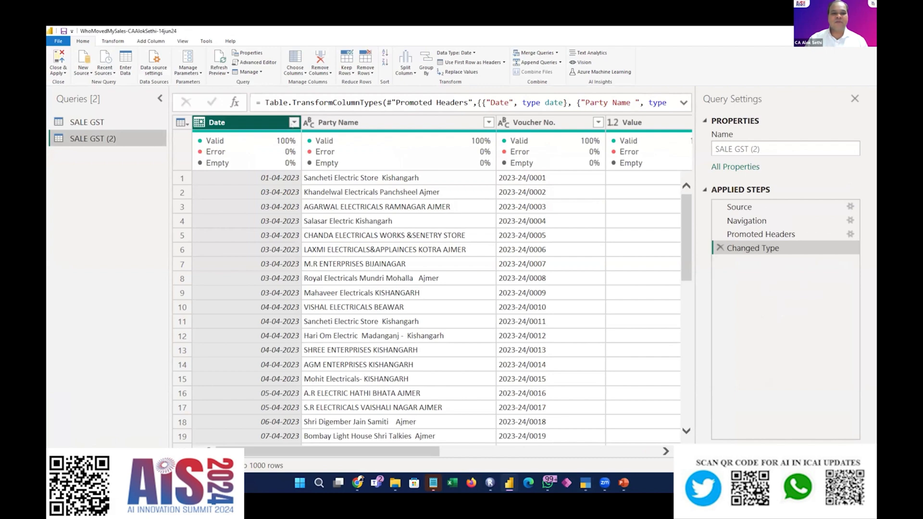
{"action": "left_click", "coordinate": [293, 122]}
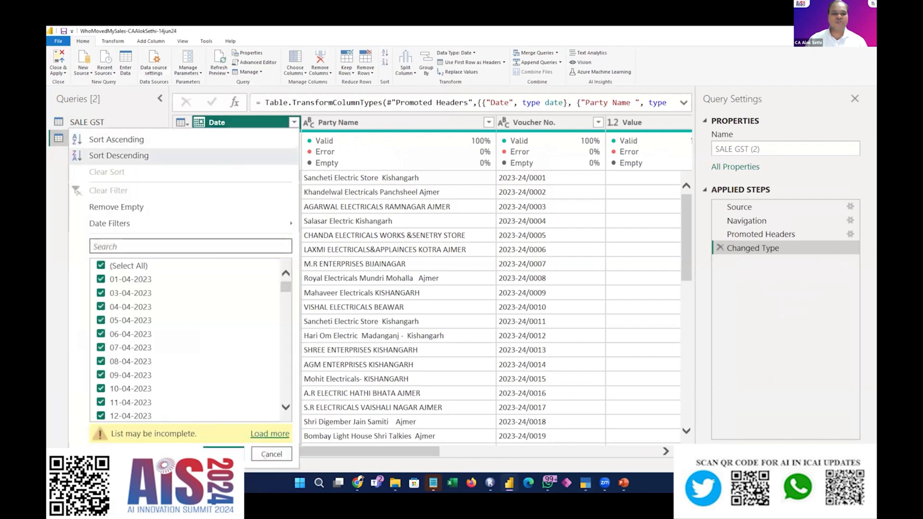
{"action": "left_click", "coordinate": [271, 454]}
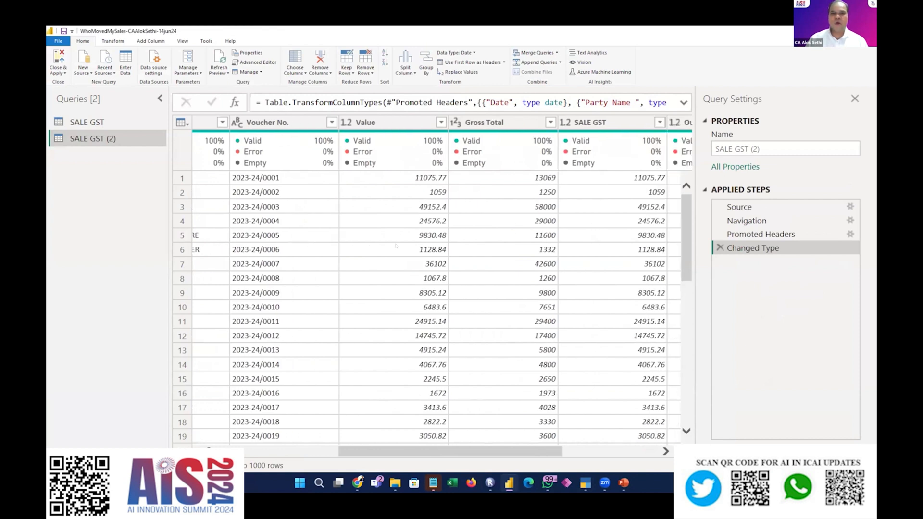
{"action": "scroll", "scroll_direction": "right", "scroll_amount": 3}
{"action": "type", "text": "Sales"}
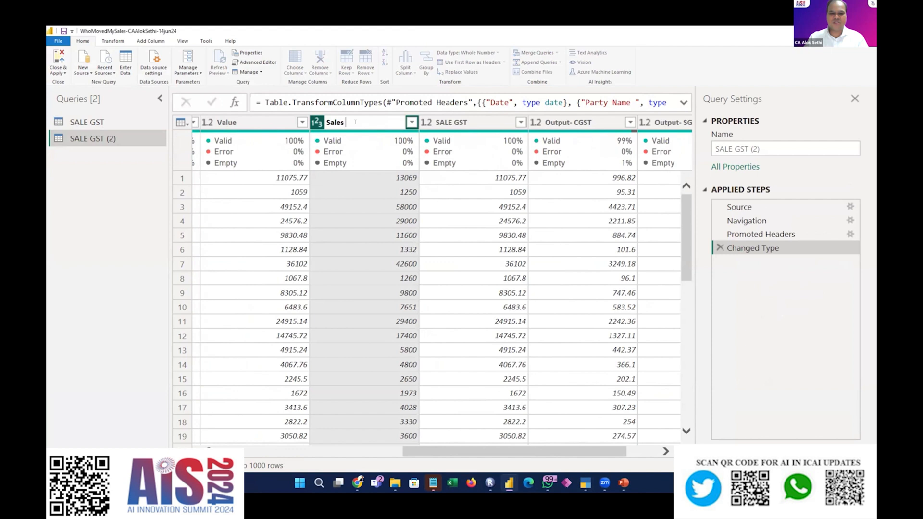
{"action": "type", "text": "incl"}
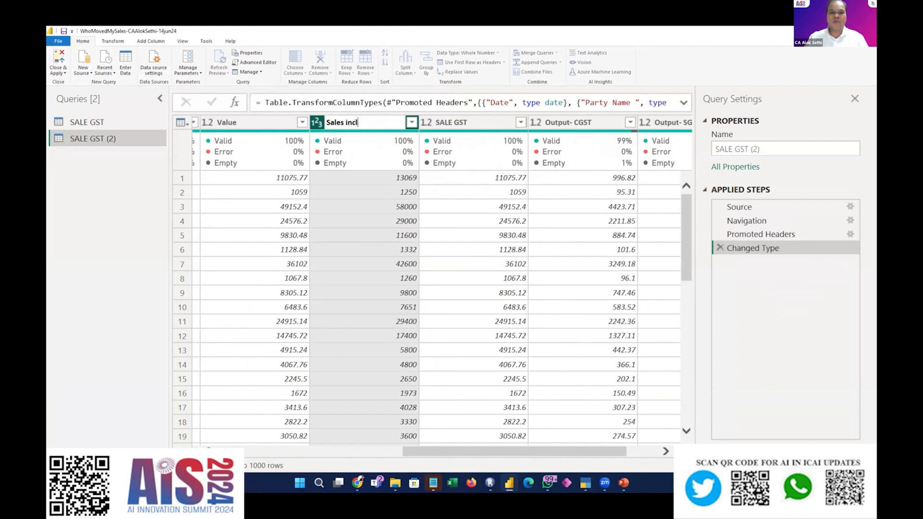
{"action": "type", "text": "Gst"}
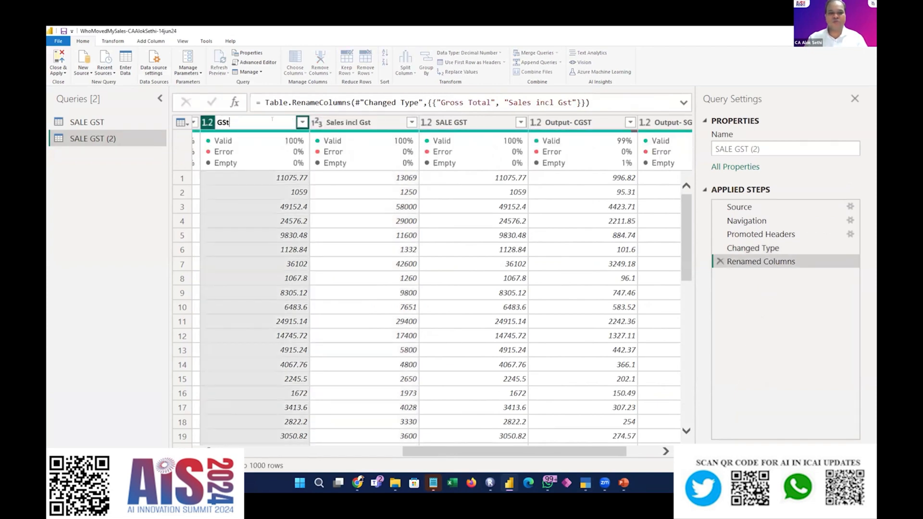
{"action": "type", "text": "e"}
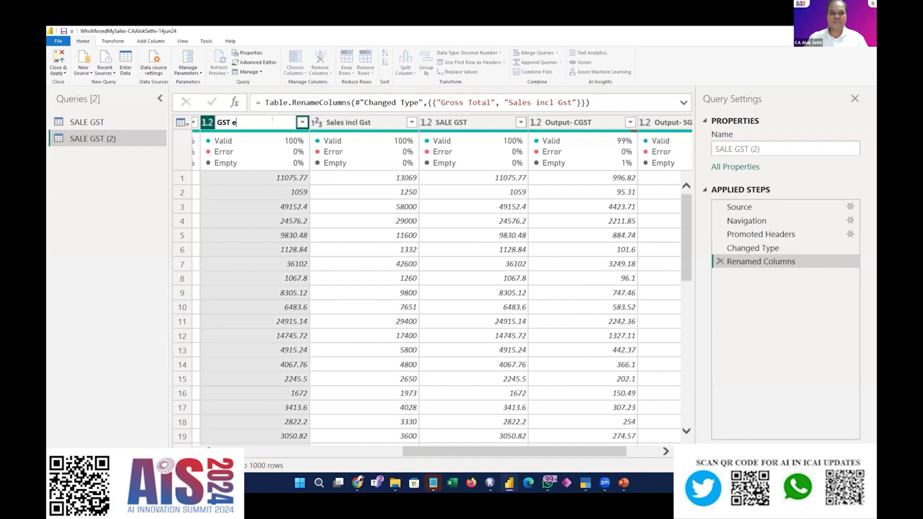
{"action": "type", "text": "xcl GST"}
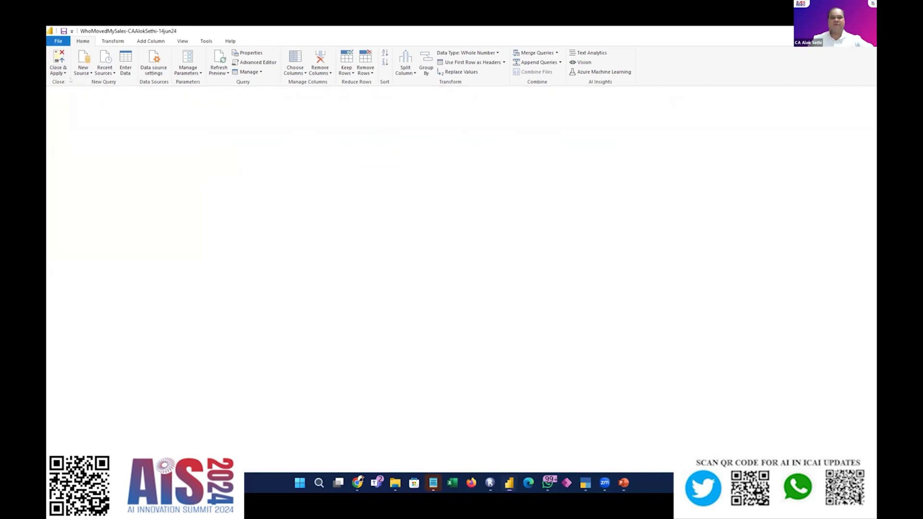
Apply the query changes and delete the old SALE GST table from the model
{"action": "left_click", "coordinate": [58, 62]}
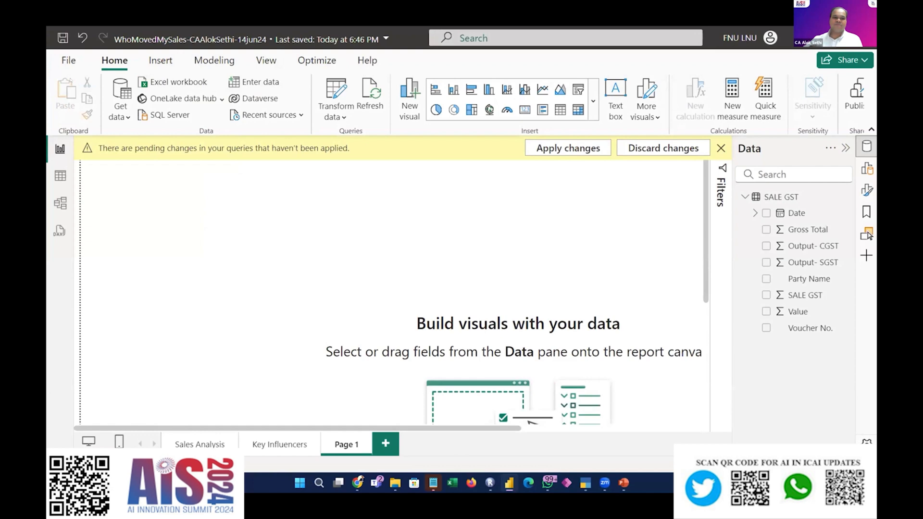
{"action": "left_click", "coordinate": [567, 148]}
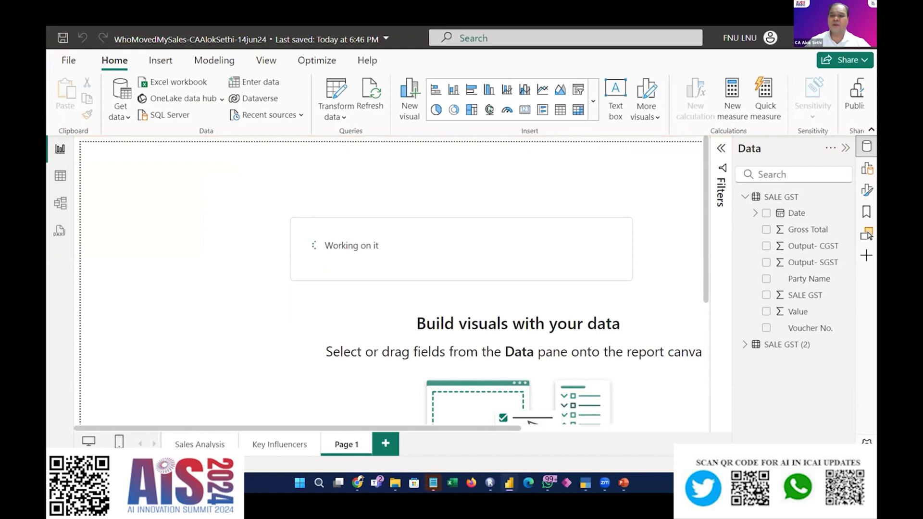
{"action": "left_click", "coordinate": [746, 196]}
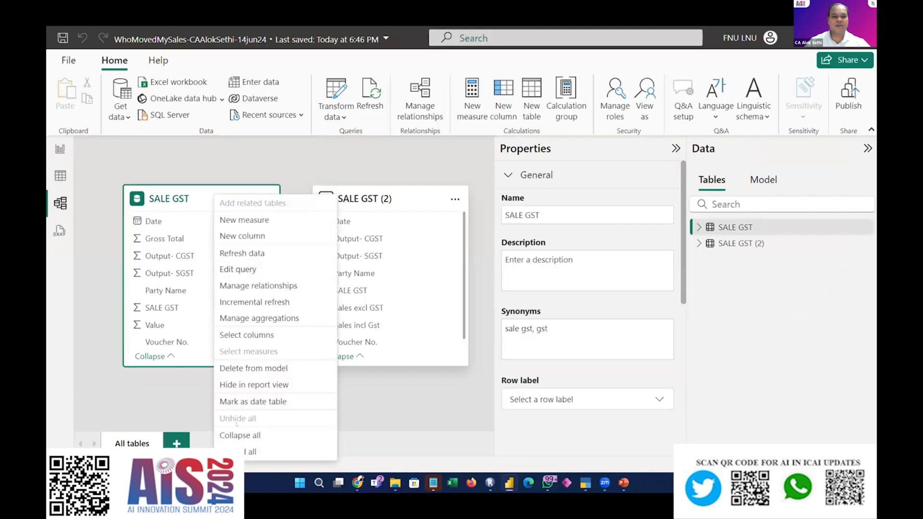
{"action": "left_click", "coordinate": [253, 368]}
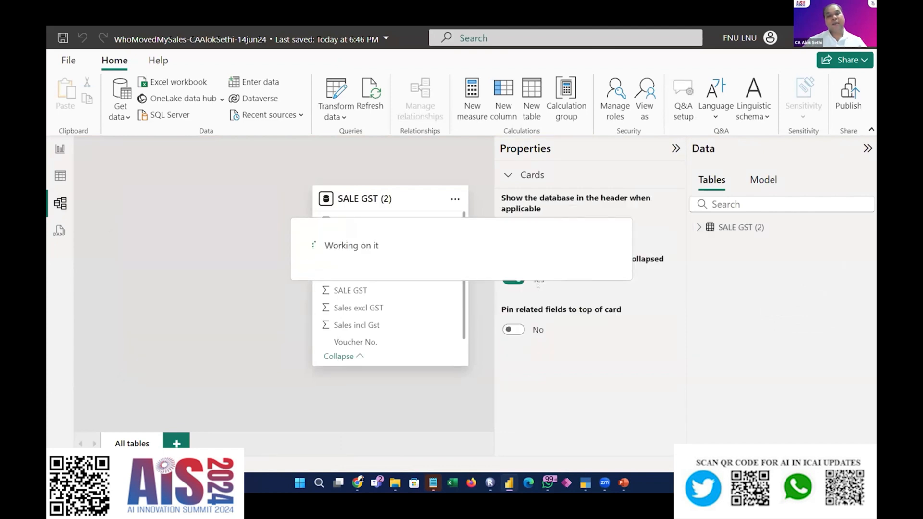
{"action": "left_click", "coordinate": [59, 148]}
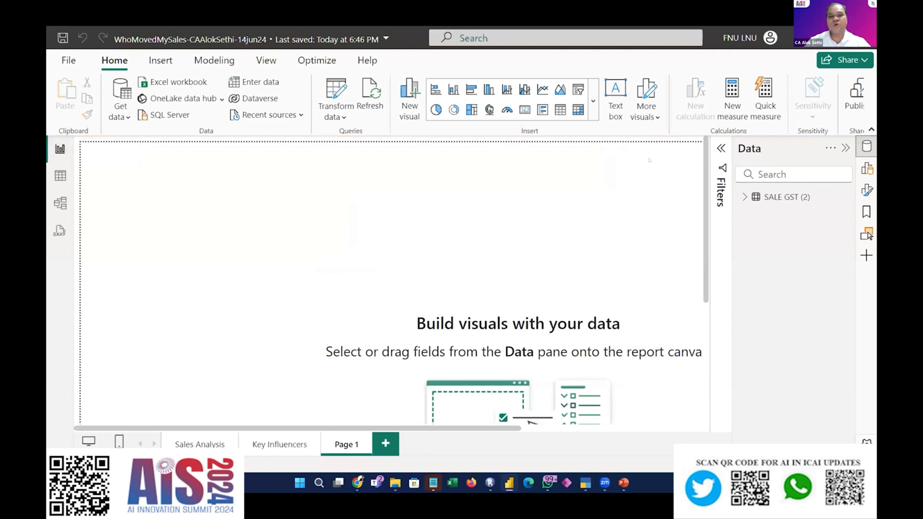
Expand the Home ribbon visuals gallery and scroll to the AI visuals section
{"action": "left_click", "coordinate": [593, 100]}
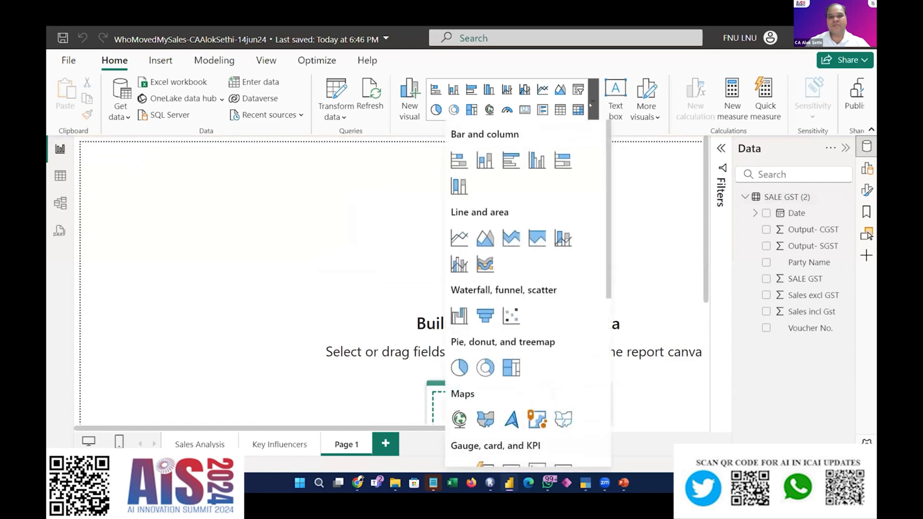
{"action": "scroll", "scroll_direction": "down", "scroll_amount": 3}
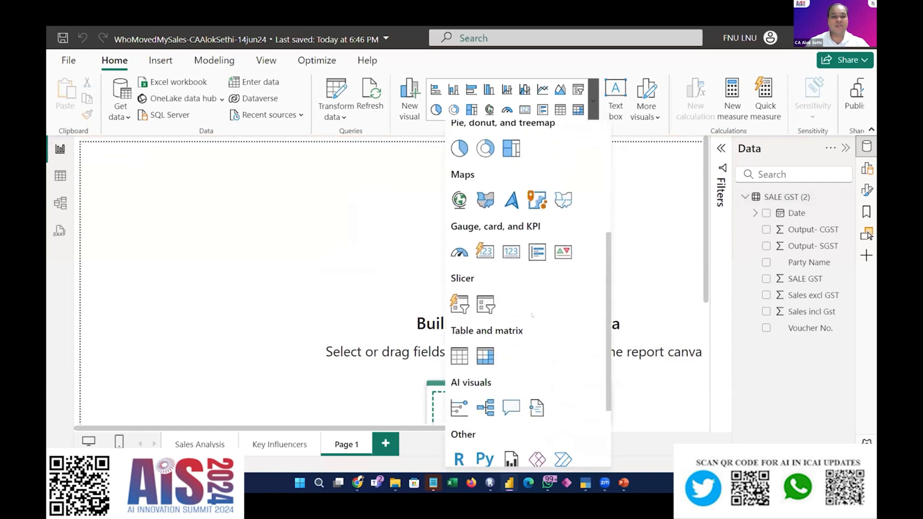
{"action": "scroll", "scroll_direction": "up", "scroll_amount": 3}
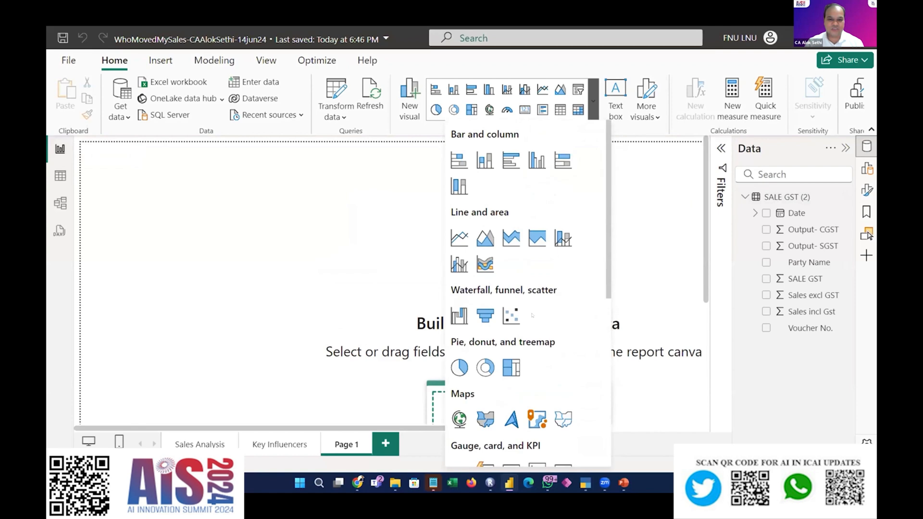
{"action": "scroll", "scroll_direction": "down", "scroll_amount": 3}
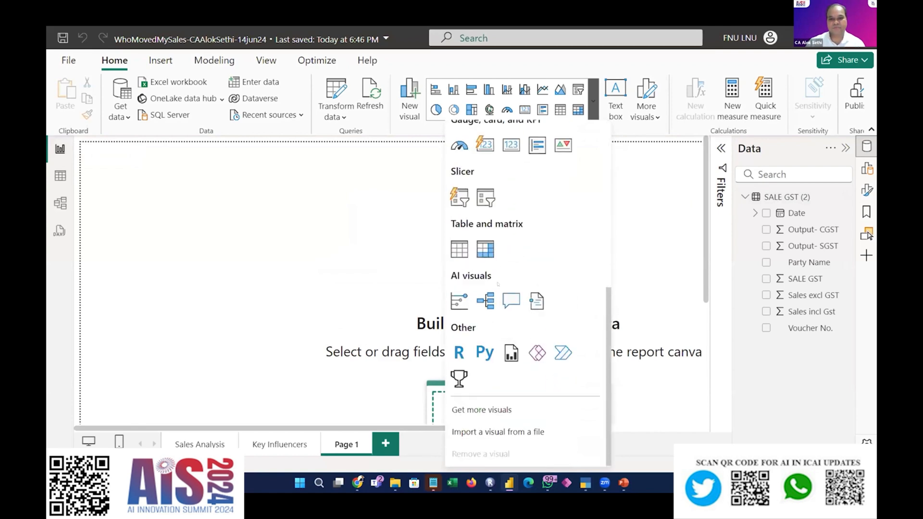
{"action": "mouse_move", "coordinate": [459, 301]}
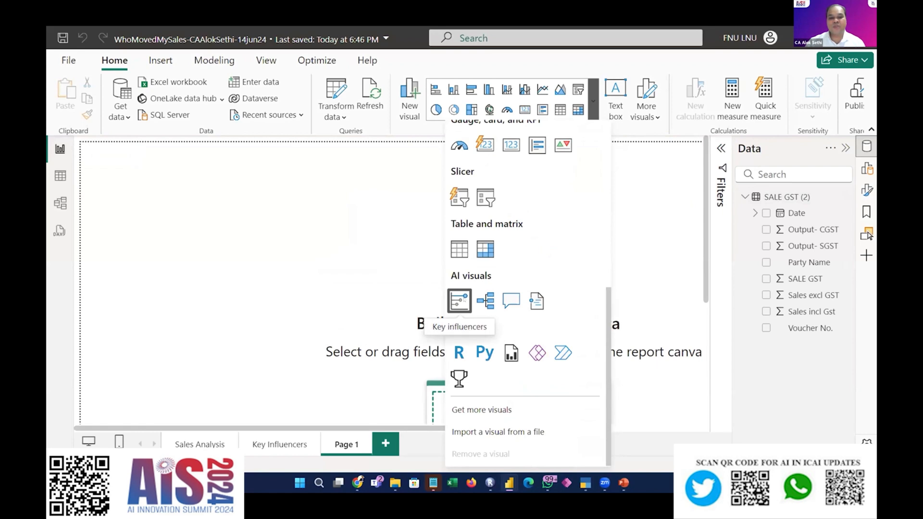
{"action": "mouse_move", "coordinate": [484, 301]}
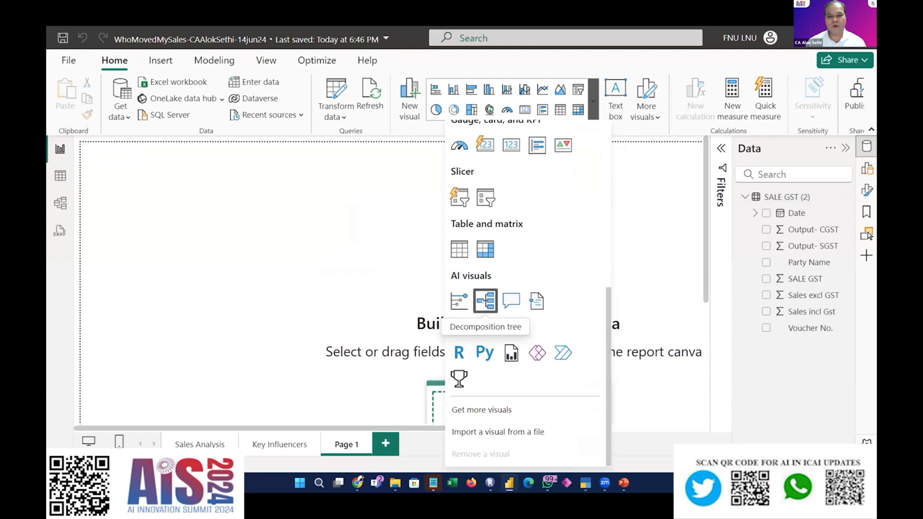
Insert a decomposition tree and set Sales incl Gst as the Analyze field
{"action": "left_click", "coordinate": [485, 301]}
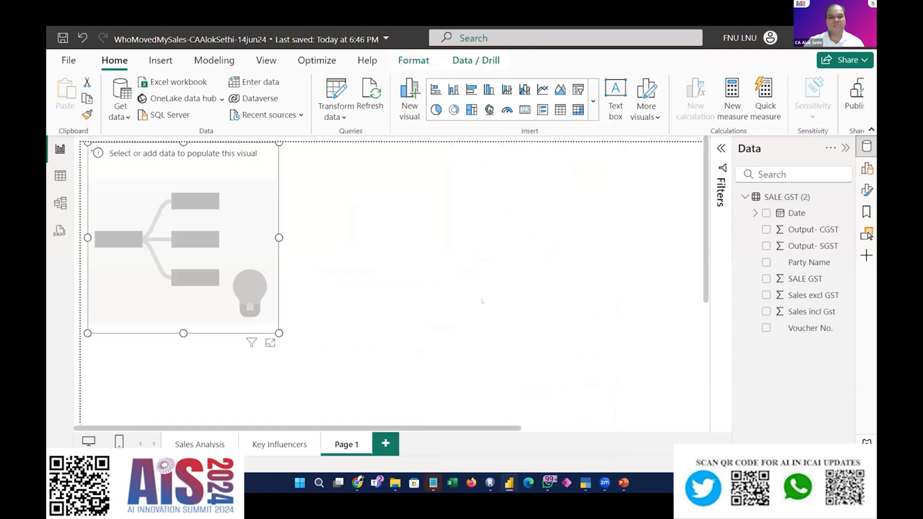
{"action": "left_click", "coordinate": [294, 152]}
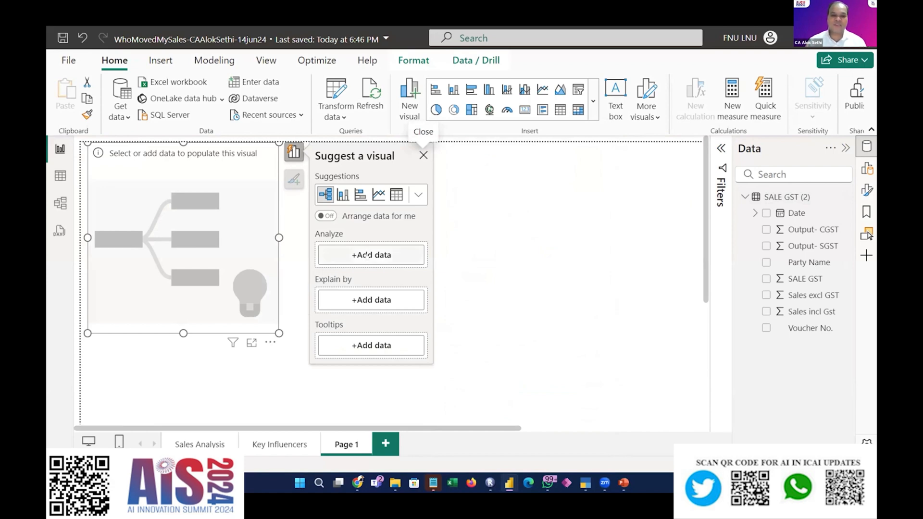
{"action": "left_click", "coordinate": [371, 254]}
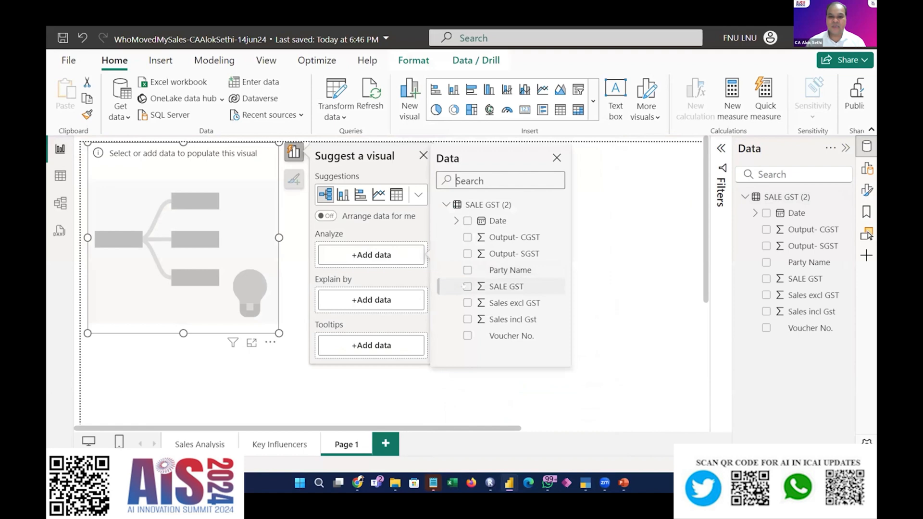
{"action": "mouse_move", "coordinate": [513, 303]}
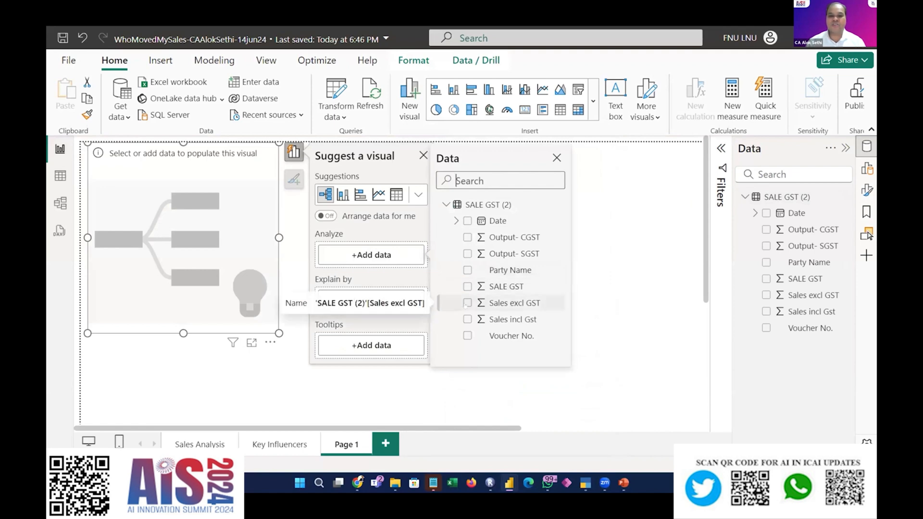
{"action": "left_click", "coordinate": [467, 319]}
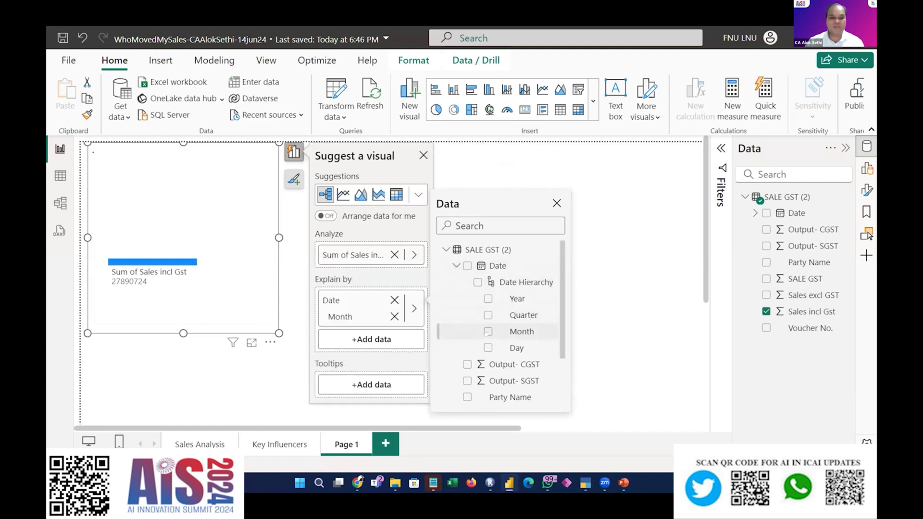
{"action": "left_click", "coordinate": [489, 332]}
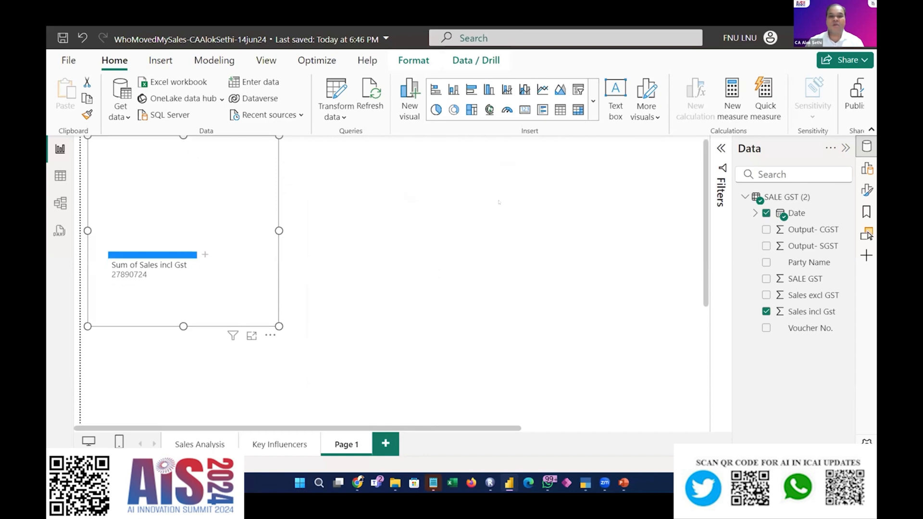
{"action": "left_click", "coordinate": [293, 146]}
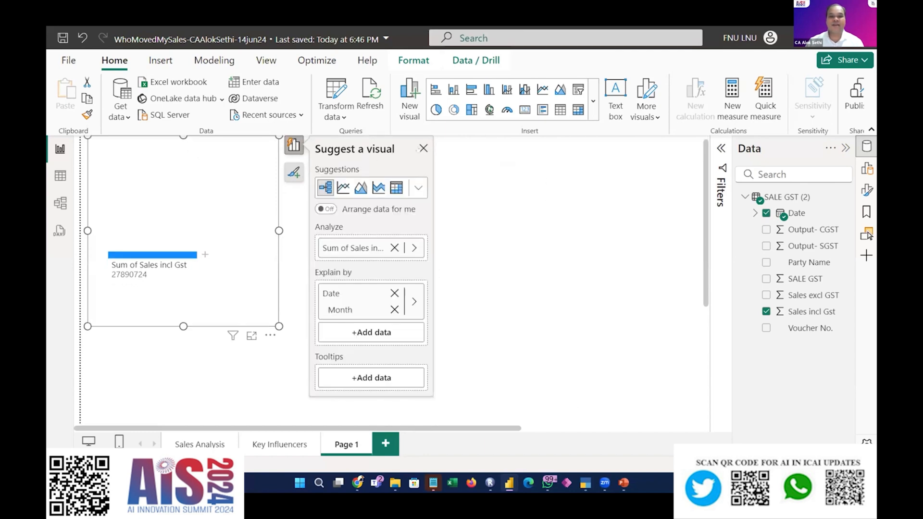
Expand the Sum of Sales incl Gst node by Month and review the monthly bars
{"action": "left_click", "coordinate": [423, 148]}
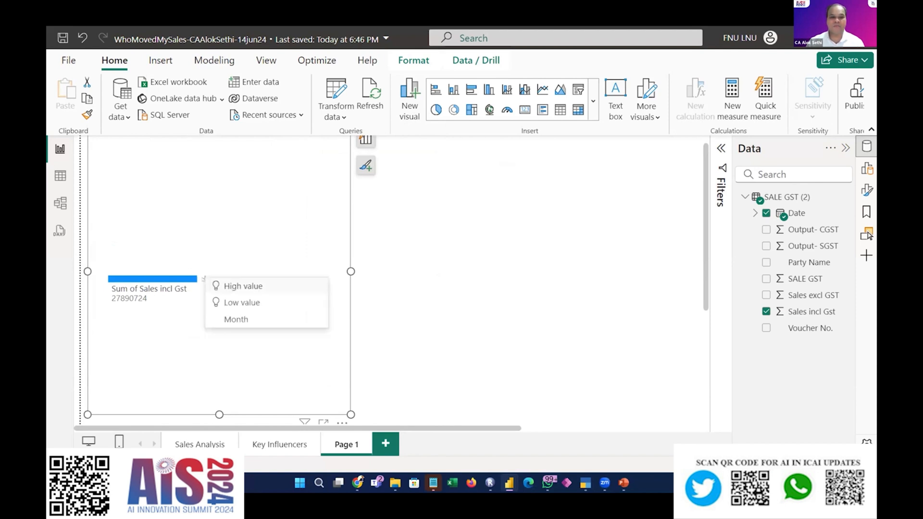
{"action": "mouse_move", "coordinate": [243, 285]}
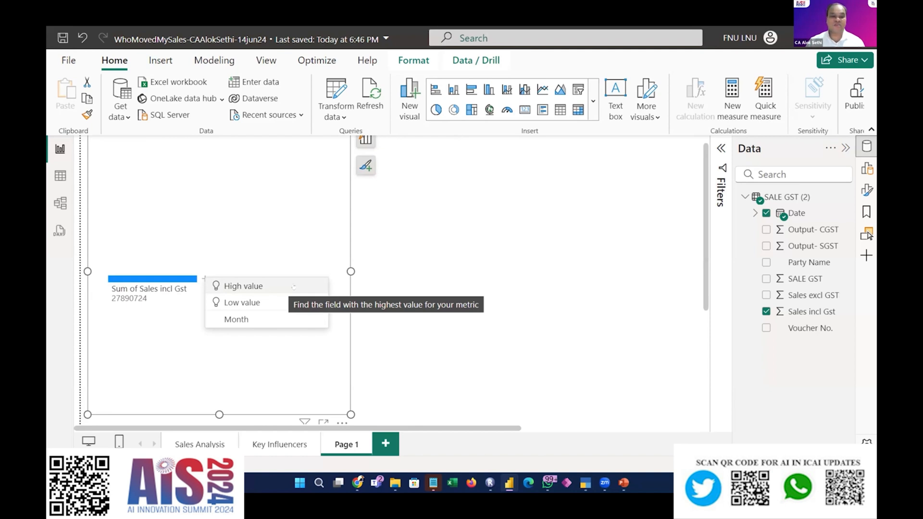
{"action": "left_click", "coordinate": [237, 319]}
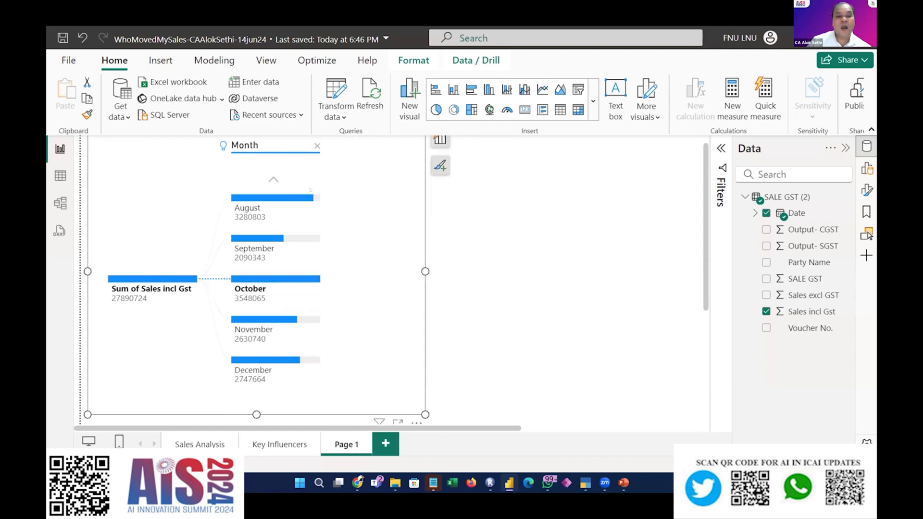
{"action": "mouse_move", "coordinate": [272, 180]}
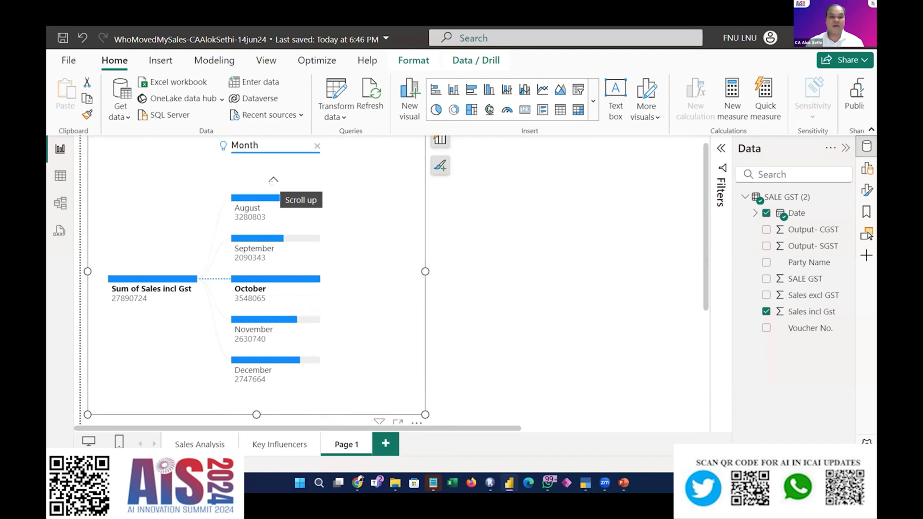
{"action": "scroll", "scroll_direction": "up", "scroll_amount": 3}
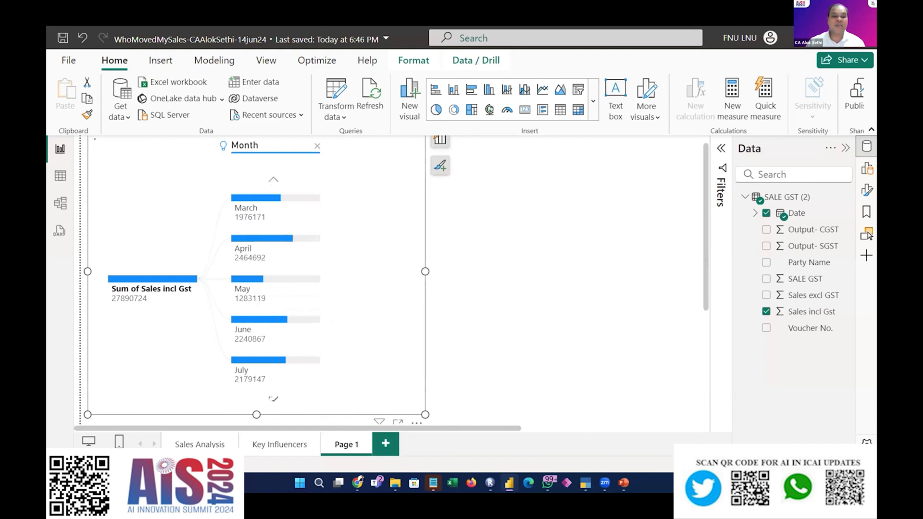
{"action": "scroll", "scroll_direction": "down", "scroll_amount": 3}
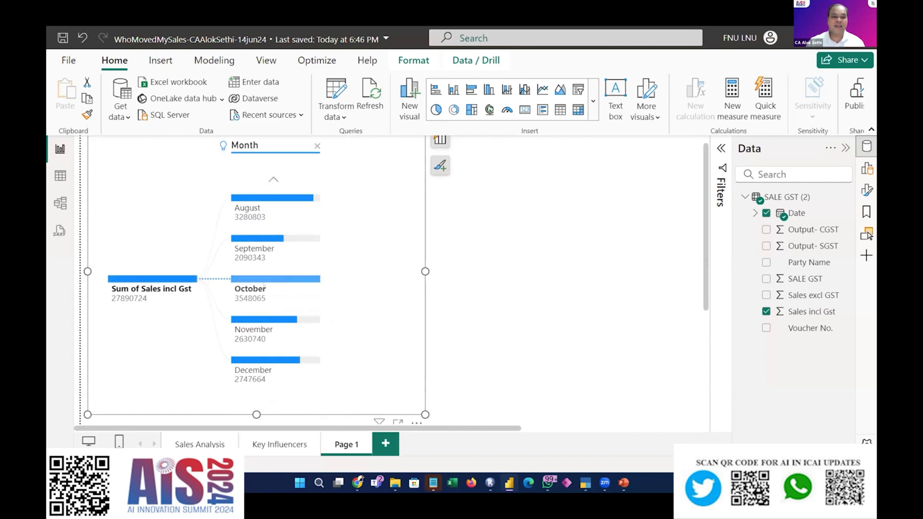
{"action": "mouse_move", "coordinate": [279, 279]}
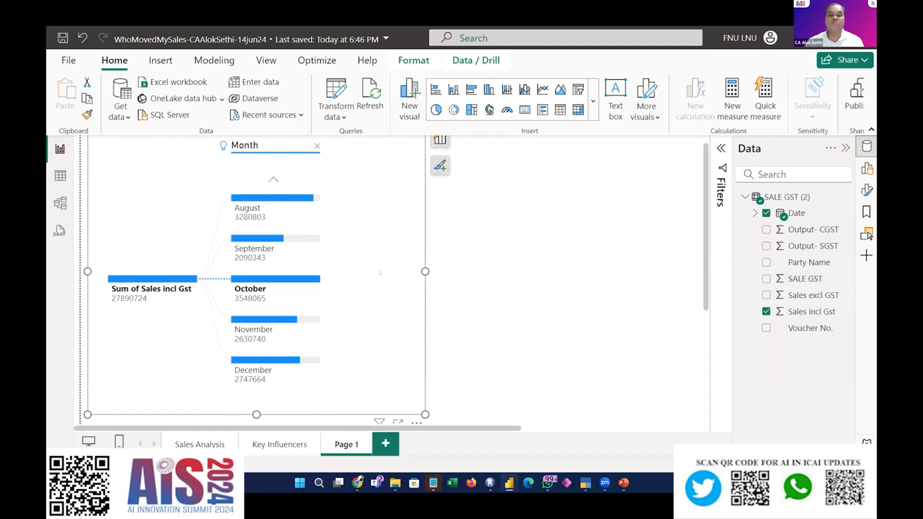
{"action": "left_click", "coordinate": [866, 167]}
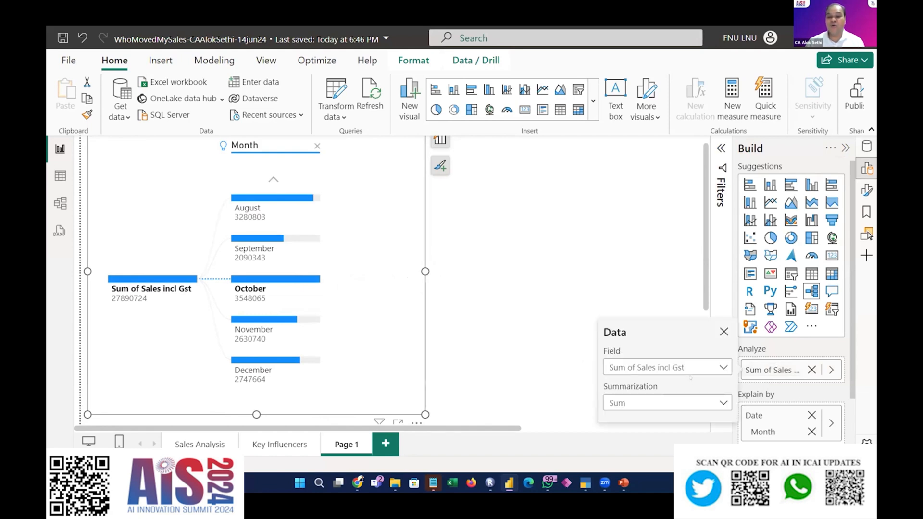
Add Party Name to Explain by and expand Deepak Elect & Sales (5,781,393) by Month
{"action": "left_click", "coordinate": [724, 332]}
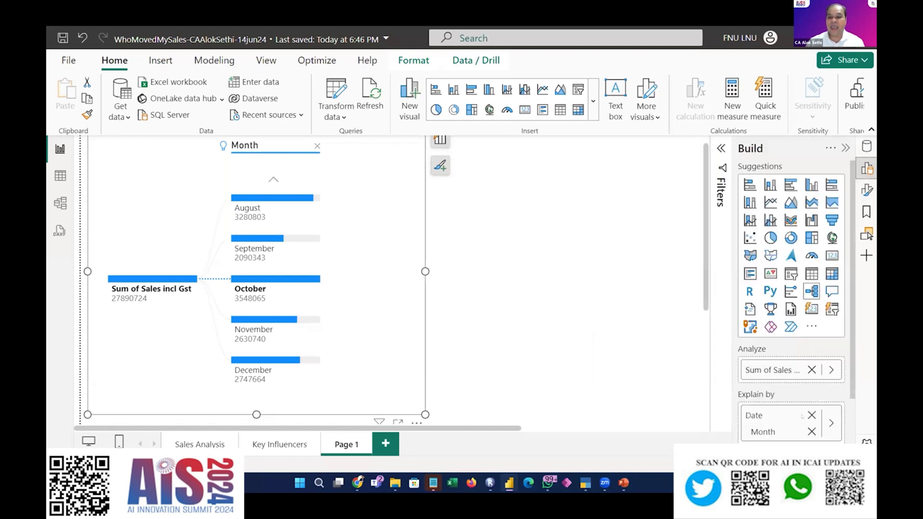
{"action": "scroll", "scroll_direction": "down", "scroll_amount": 3}
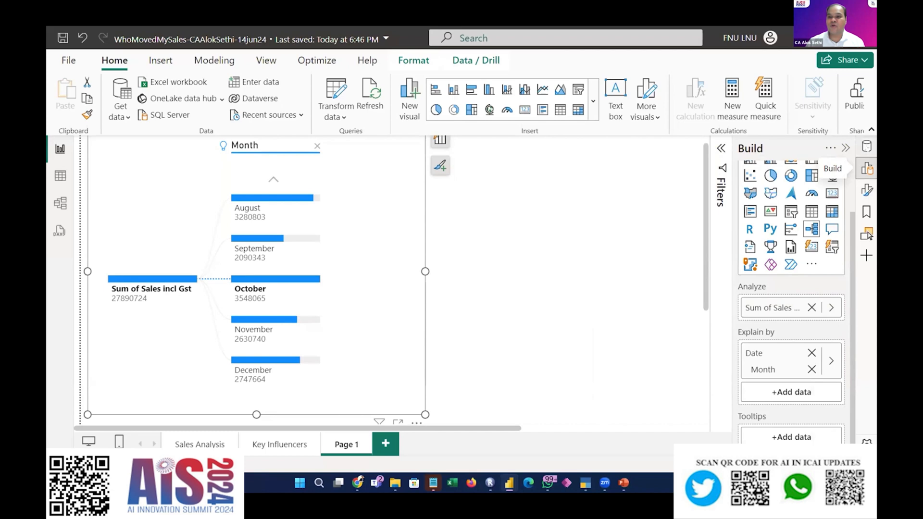
{"action": "left_click", "coordinate": [866, 146]}
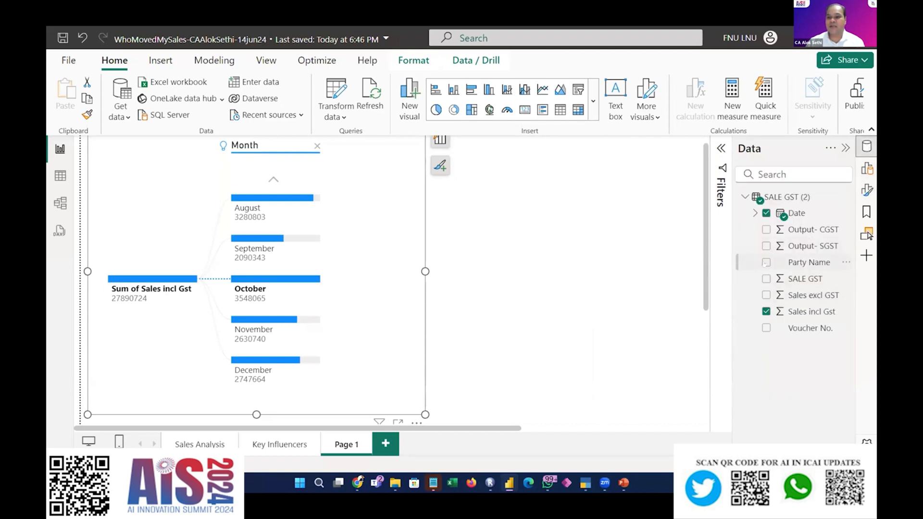
{"action": "left_click", "coordinate": [766, 262]}
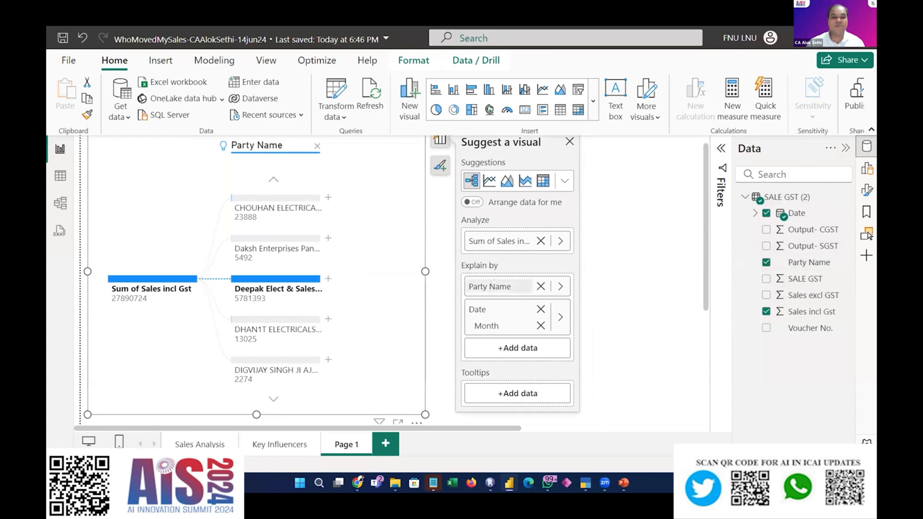
{"action": "left_click", "coordinate": [559, 287]}
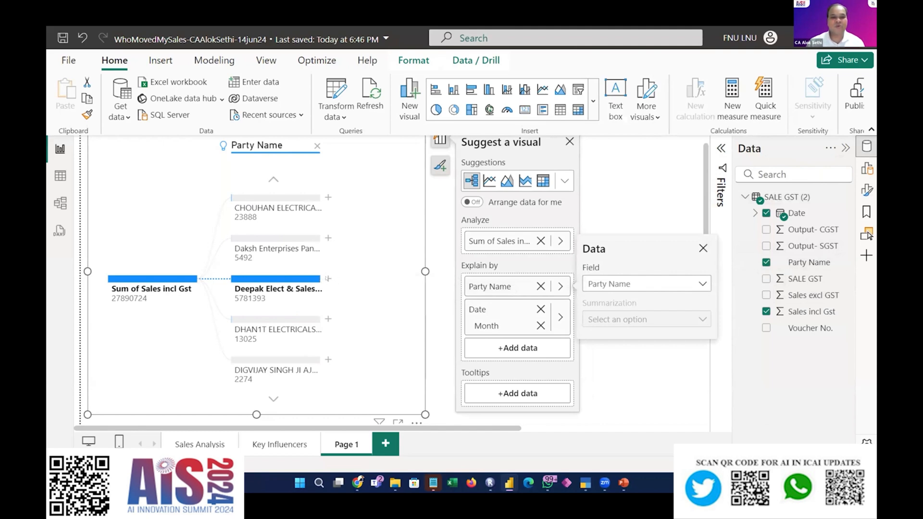
{"action": "left_click", "coordinate": [561, 317]}
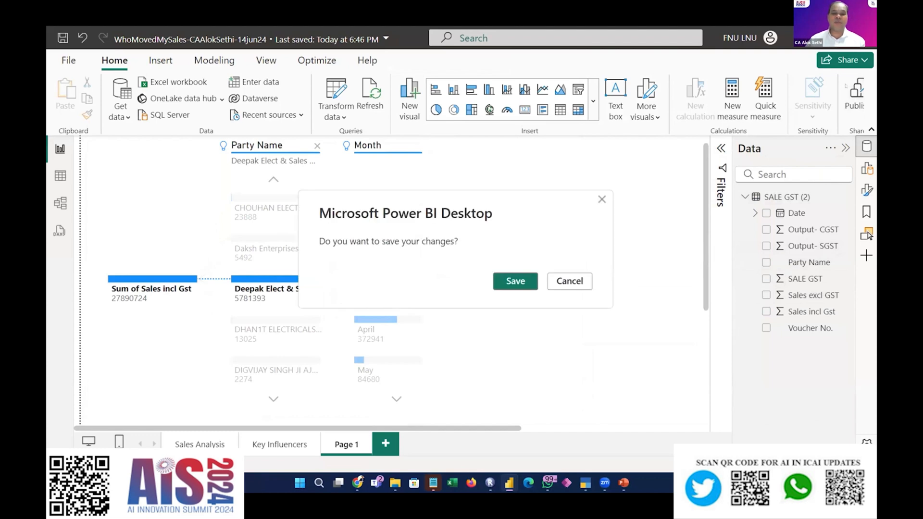
Cancel the save-changes prompt and switch to SalesAnalysisReport in Power BI Service
{"action": "left_click", "coordinate": [568, 281]}
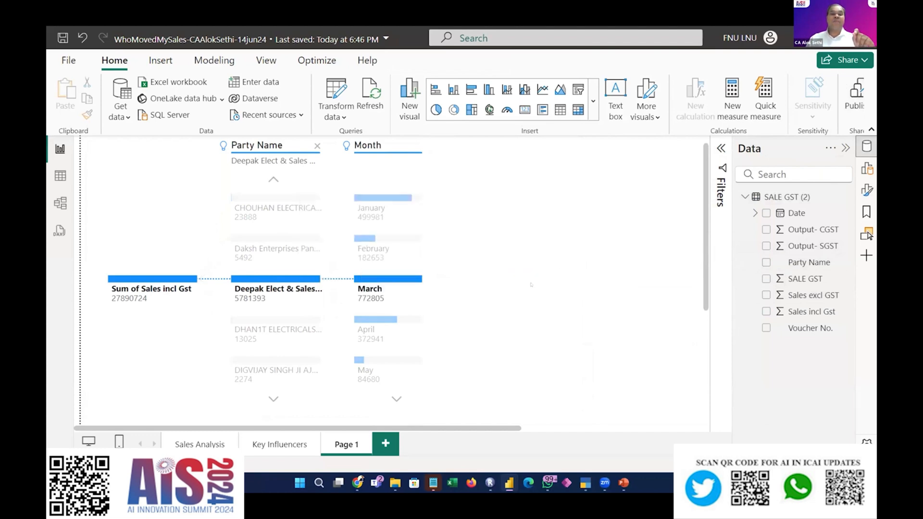
{"action": "left_click", "coordinate": [64, 38]}
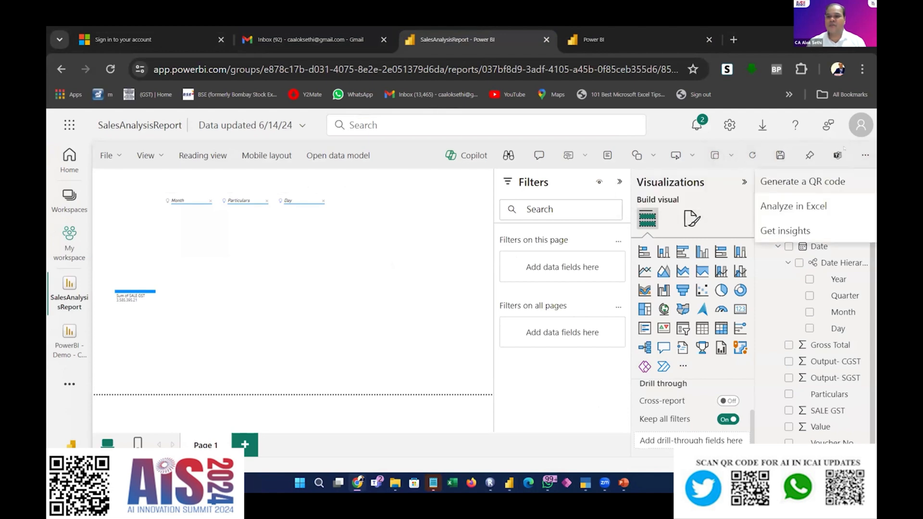
Glance at report Help, then move to PowerPoint slide 6 with the Power BI add-in awaiting a URL
{"action": "left_click", "coordinate": [795, 125]}
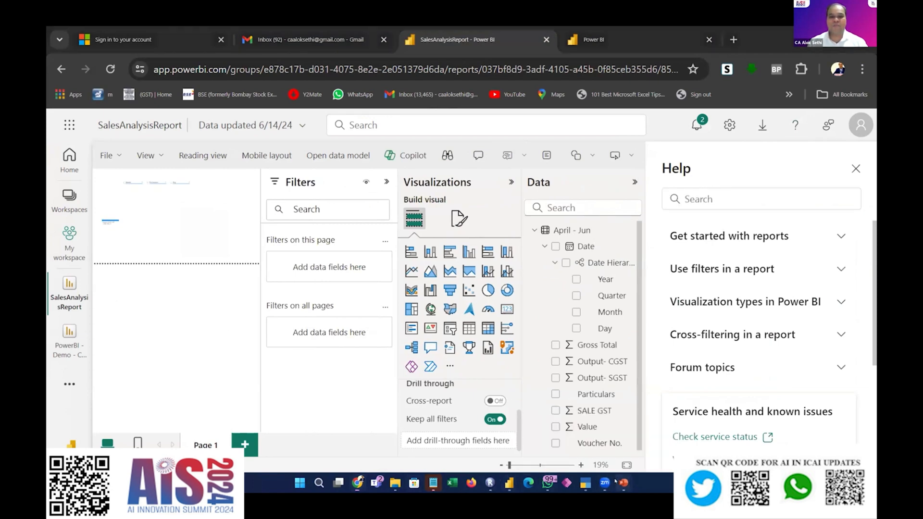
{"action": "left_click", "coordinate": [622, 483]}
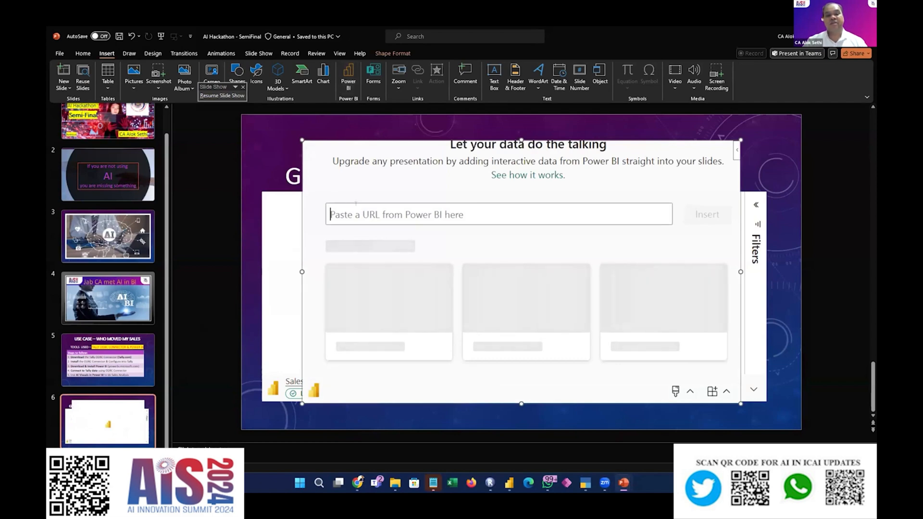
Paste the SalesAnalysisReport share link into the add-in and insert it as live data
{"action": "type", "text": "g-GdDlO?ctid=7ee885be-fb33-4b41-983d-d7ff5a411f8b&pbi_source=linkShare"}
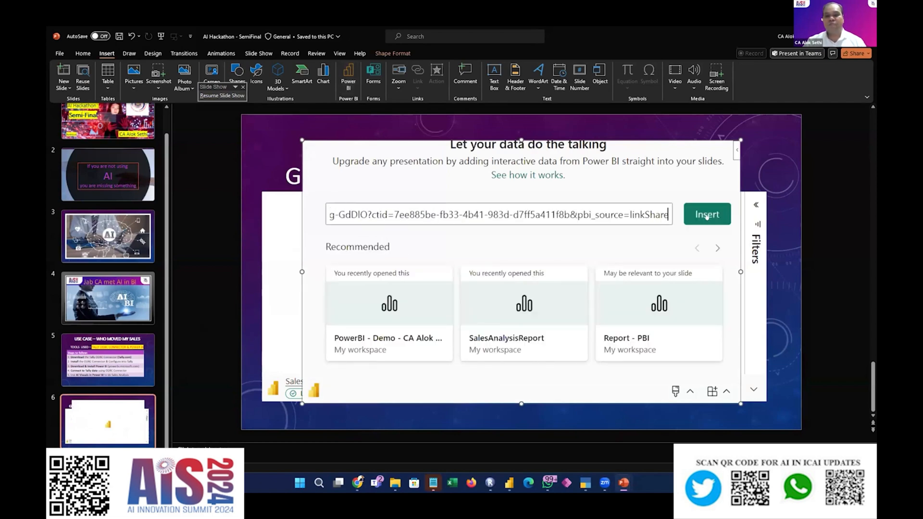
{"action": "left_click", "coordinate": [706, 213]}
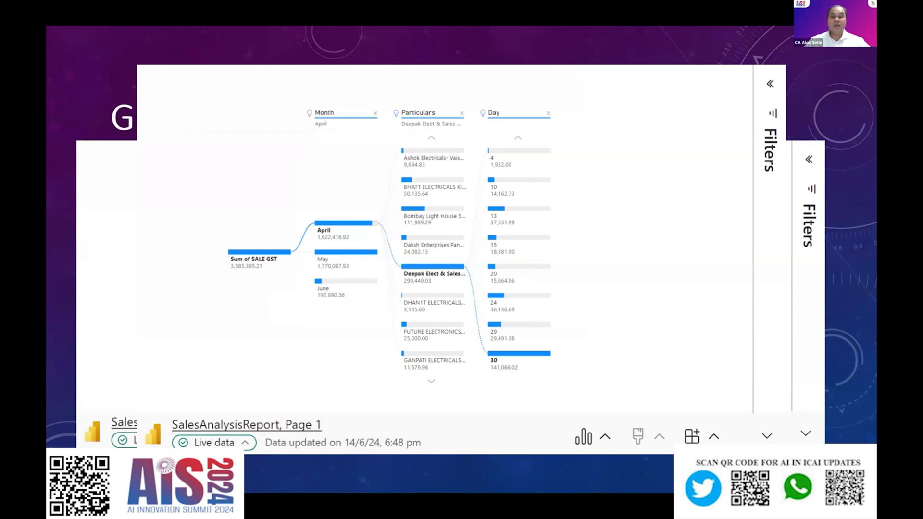
{"action": "mouse_move", "coordinate": [677, 327]}
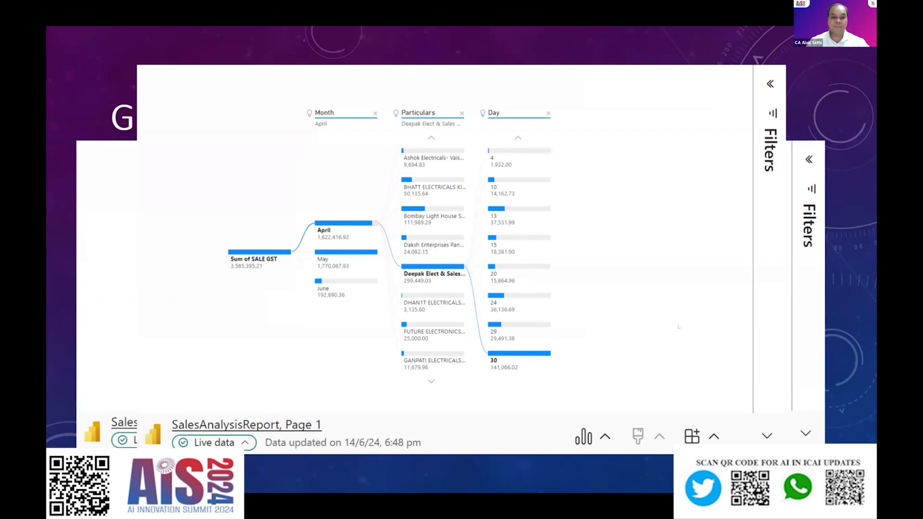